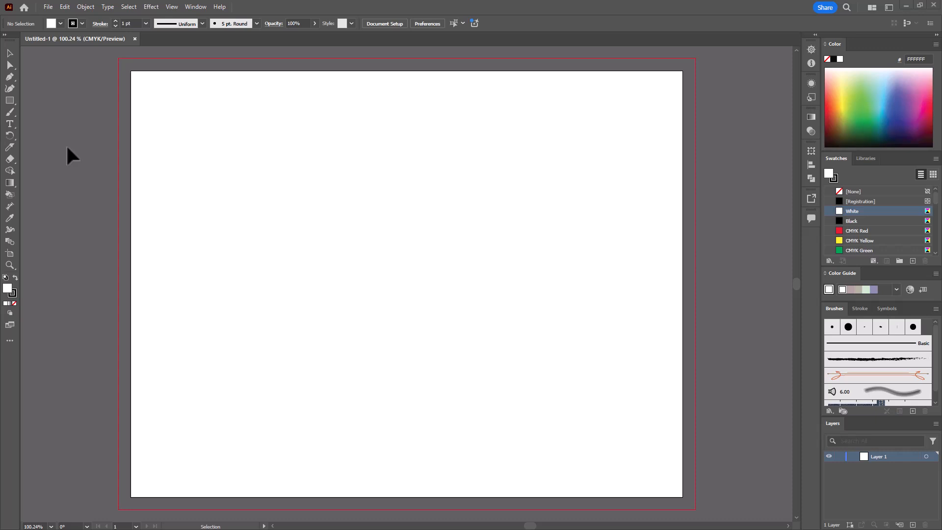
mouse_move(195, 11)
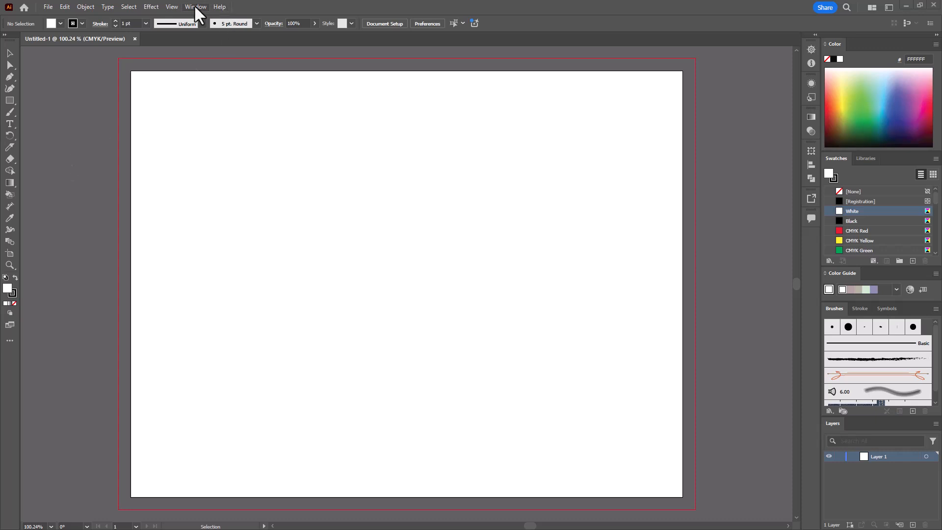
Step: Switch to the Essentials workspace and reset Essentials to its default layout
left_click(195, 6)
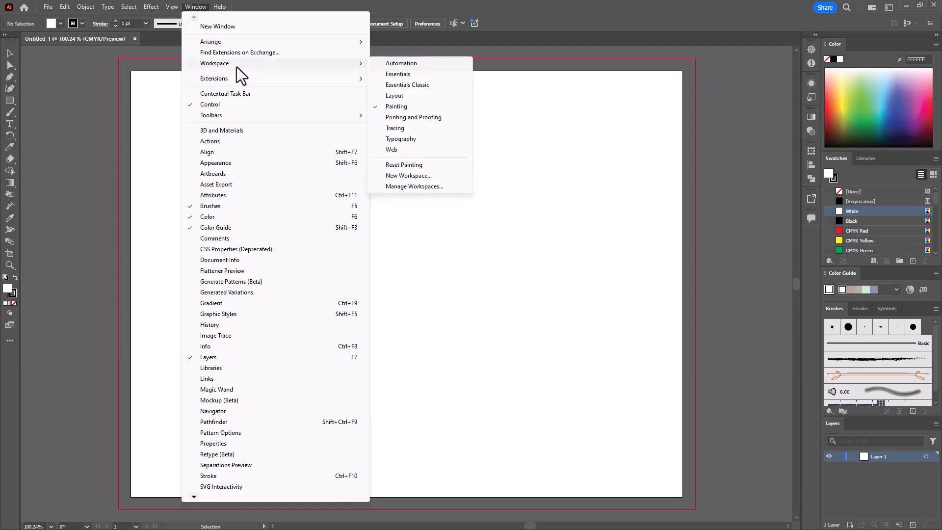
mouse_move(406, 78)
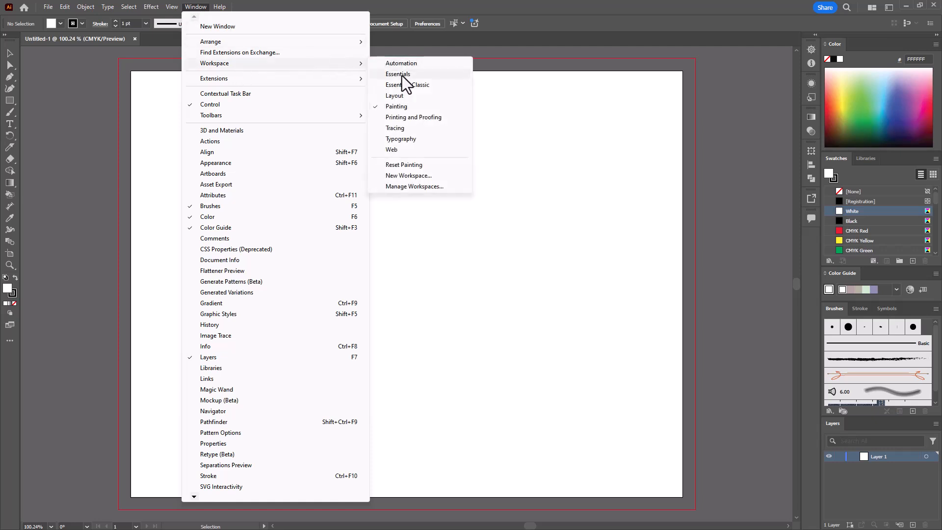
left_click(397, 73)
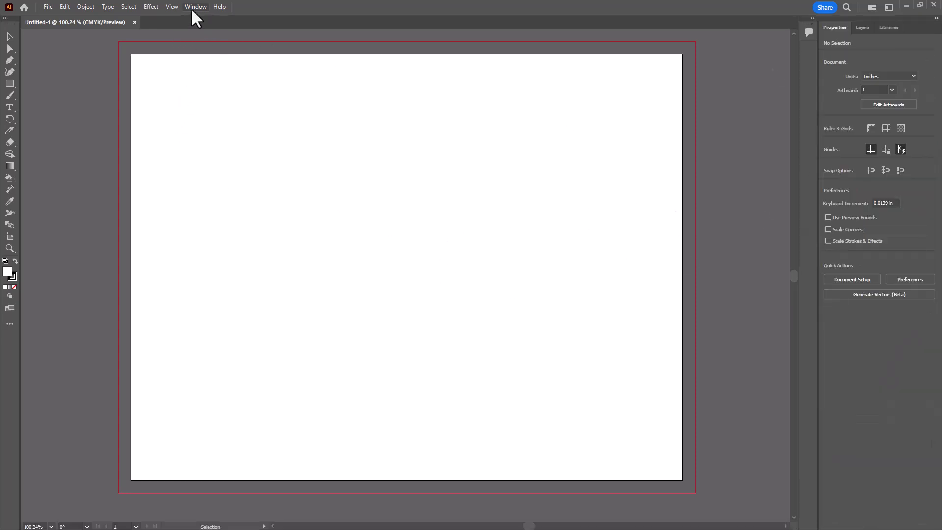
left_click(195, 6)
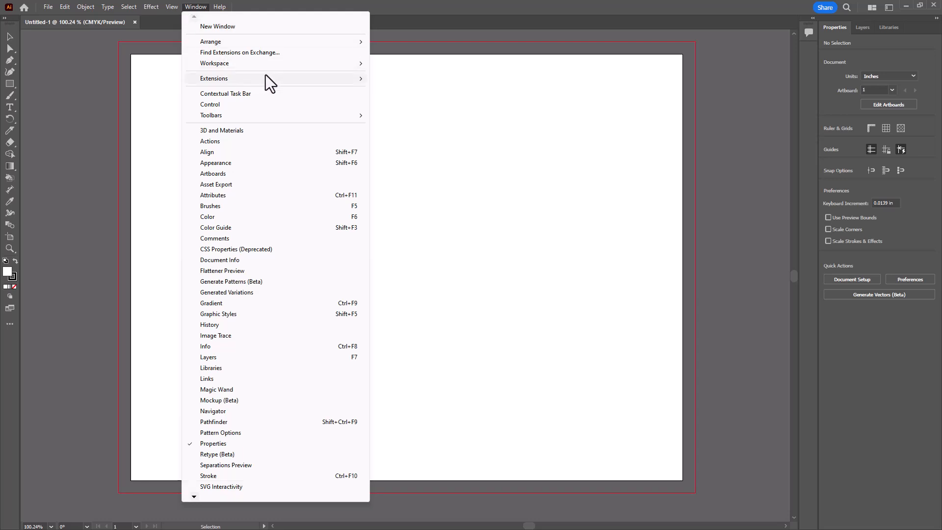
mouse_move(215, 63)
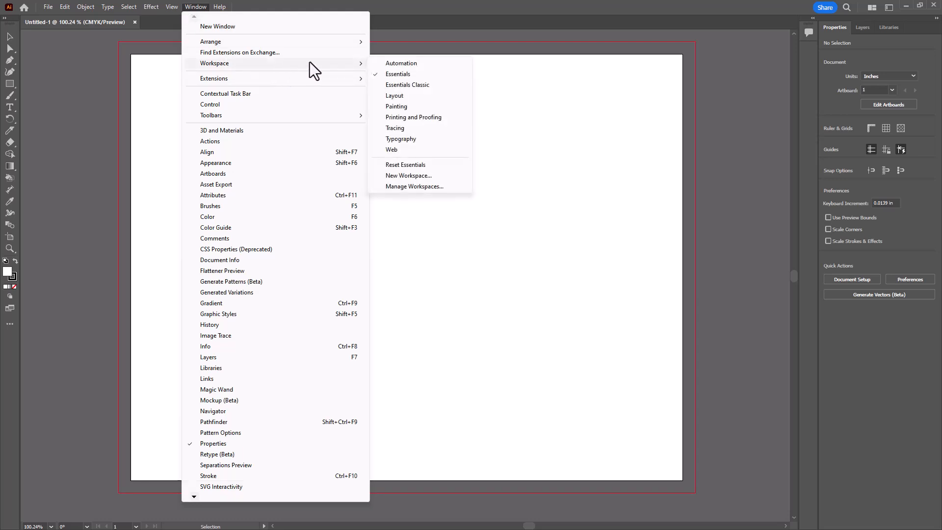
mouse_move(436, 169)
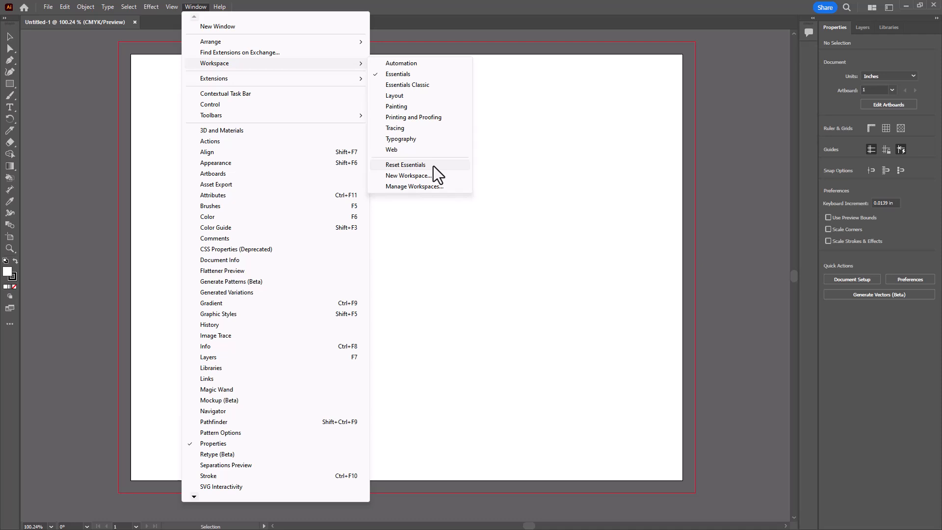
left_click(406, 165)
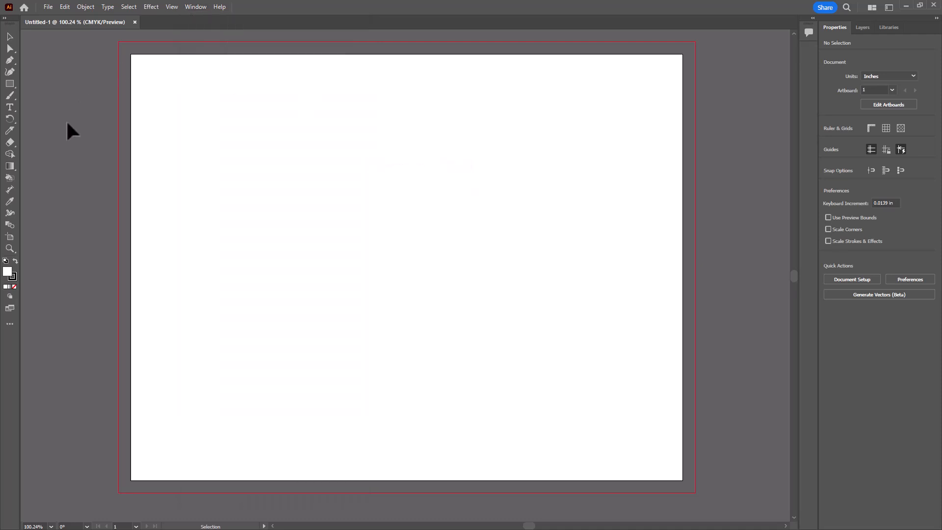
mouse_move(109, 171)
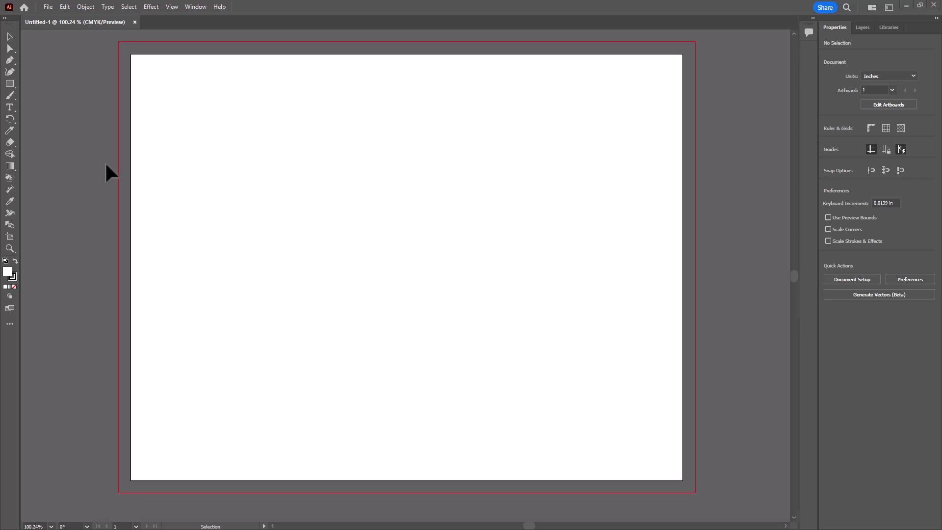
Step: Show the Color panel from the Window menu
left_click(196, 7)
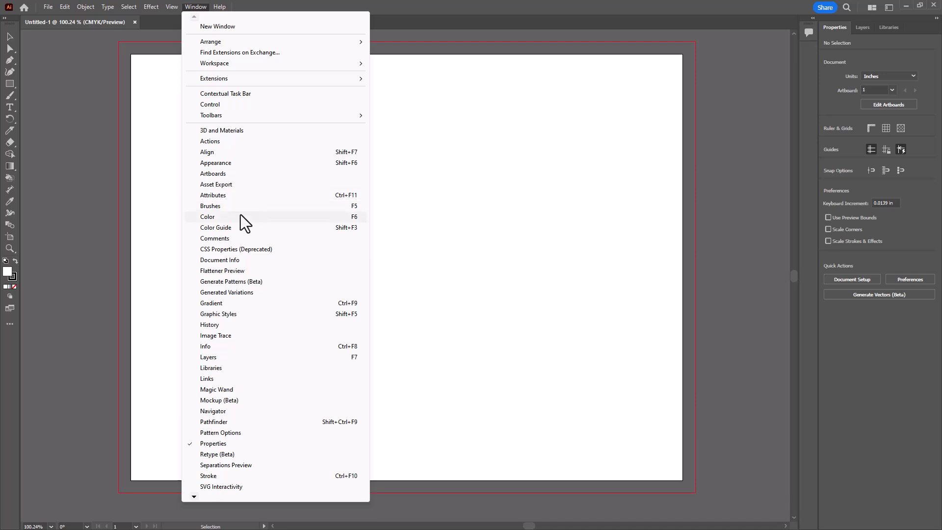
left_click(207, 217)
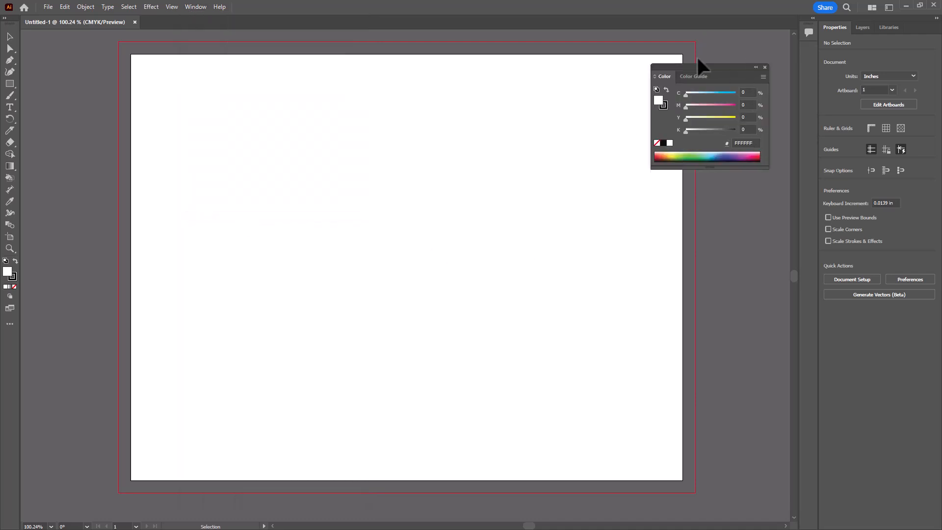
mouse_move(136, 243)
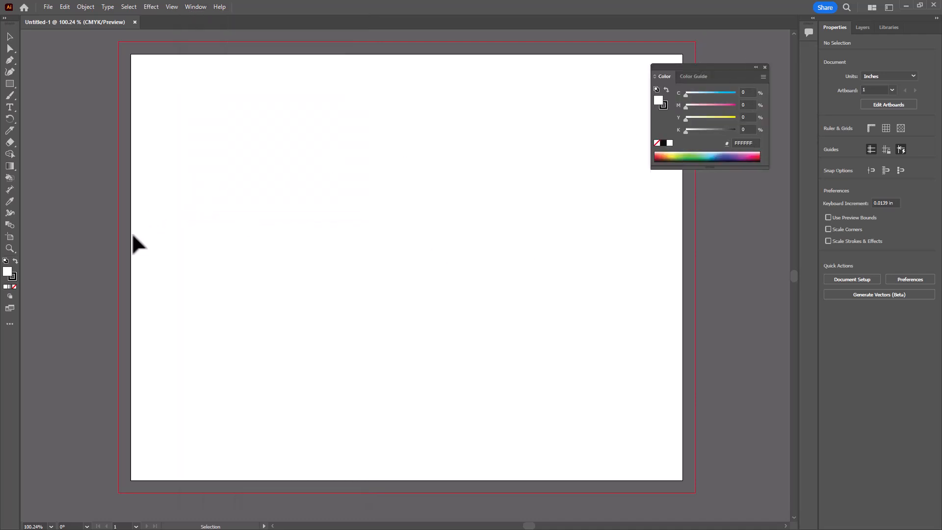
mouse_move(11, 276)
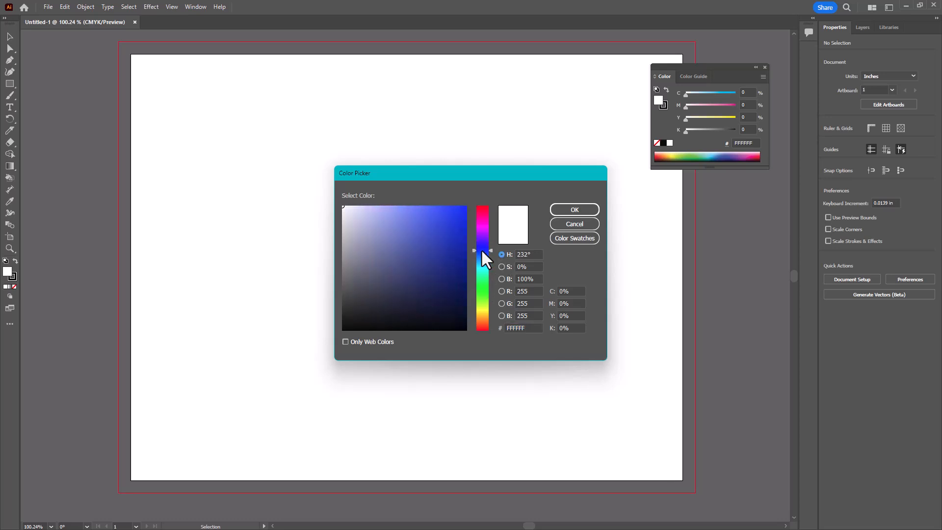
Step: Pick a dark navy blue, hex 040C3A, in the Color Picker and confirm
left_click(430, 248)
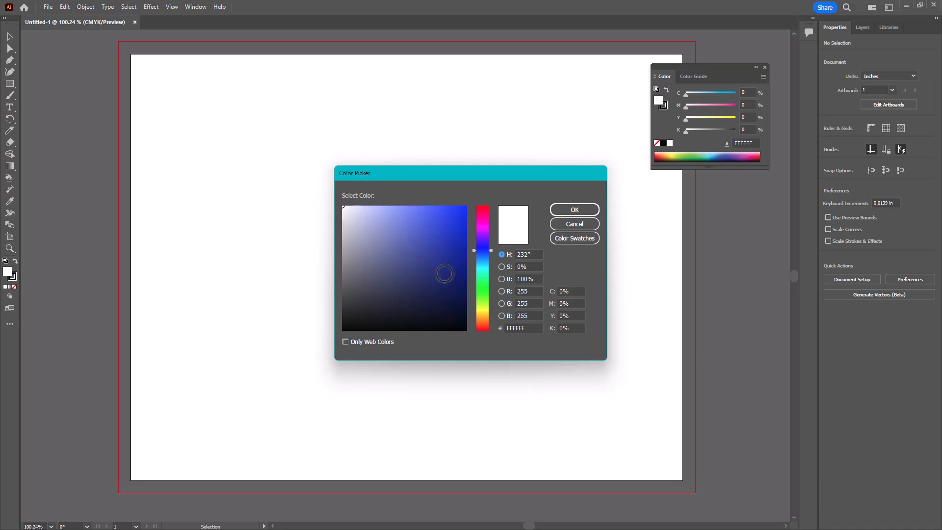
left_click(458, 298)
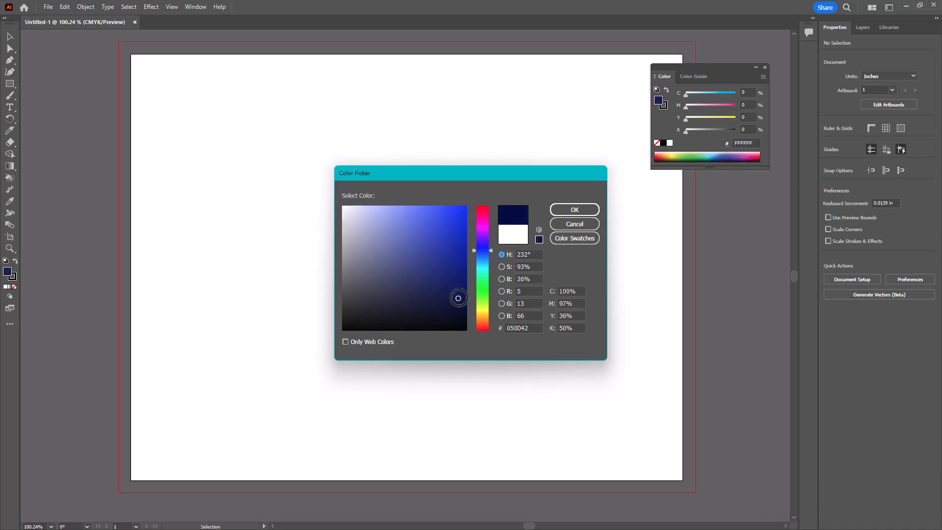
left_click_drag(458, 298, 459, 301)
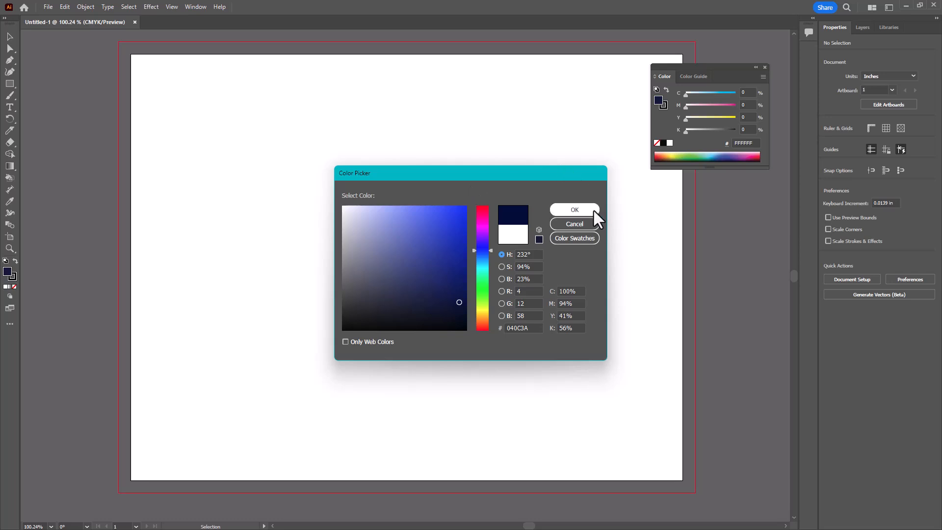
left_click(573, 210)
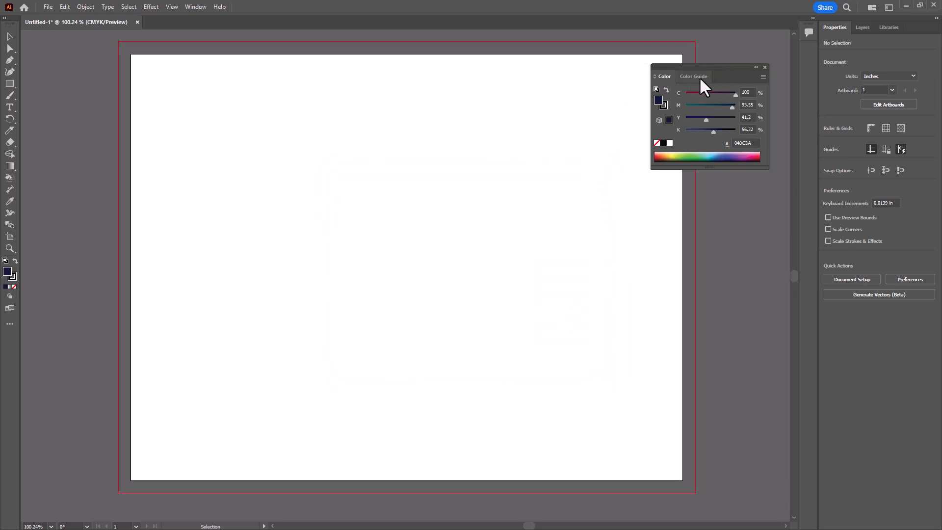
Step: Show the navy's shades and tints in the Color Guide and open its harmony rules list
left_click(693, 76)
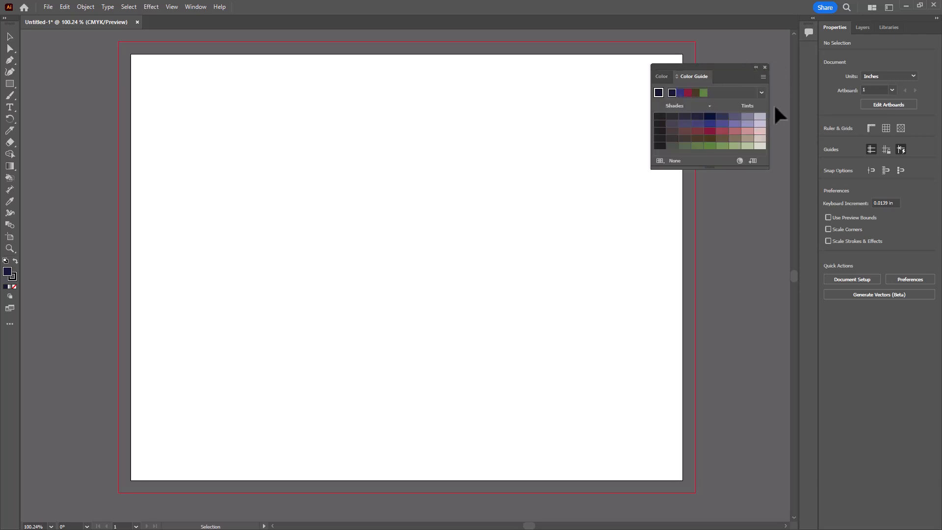
left_click(761, 93)
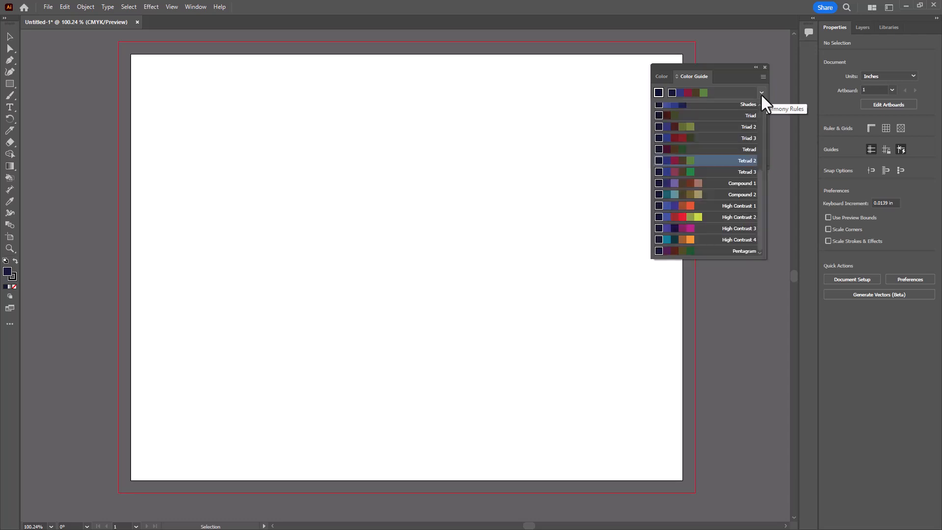
mouse_move(765, 185)
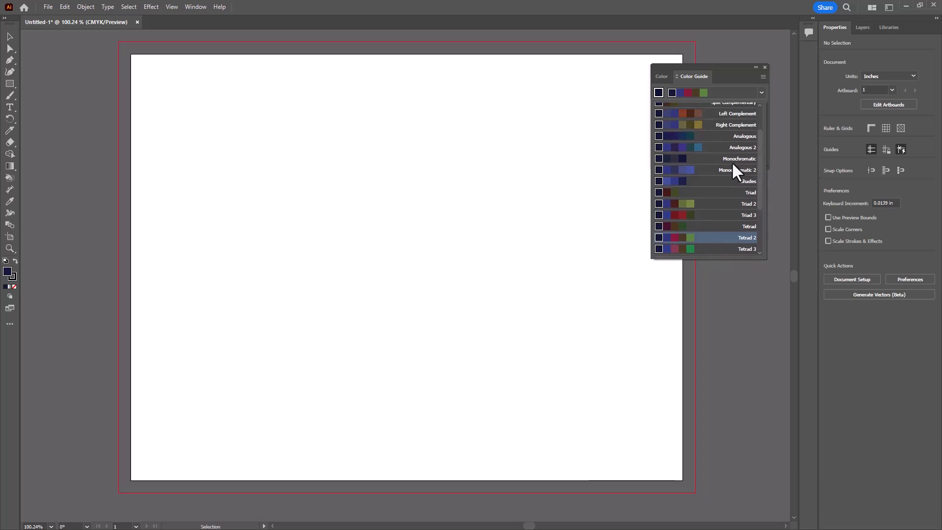
mouse_move(733, 177)
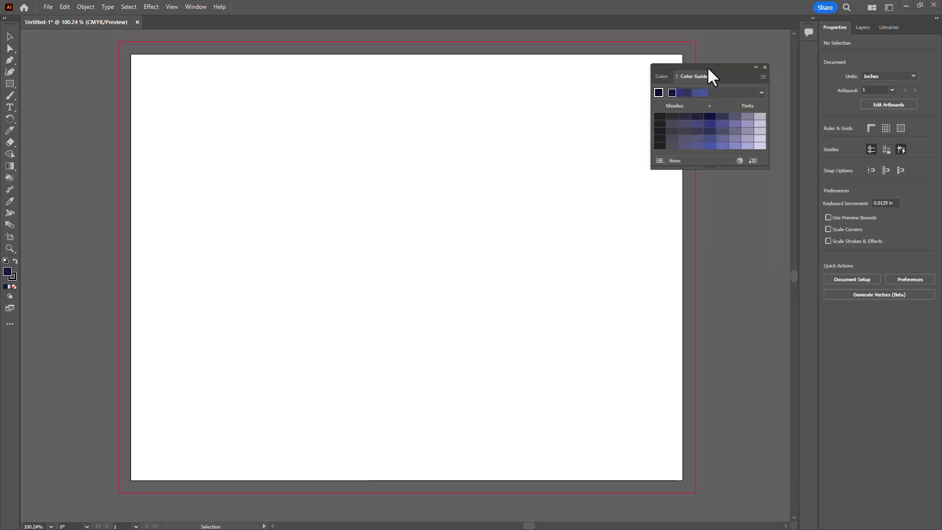
mouse_move(697, 107)
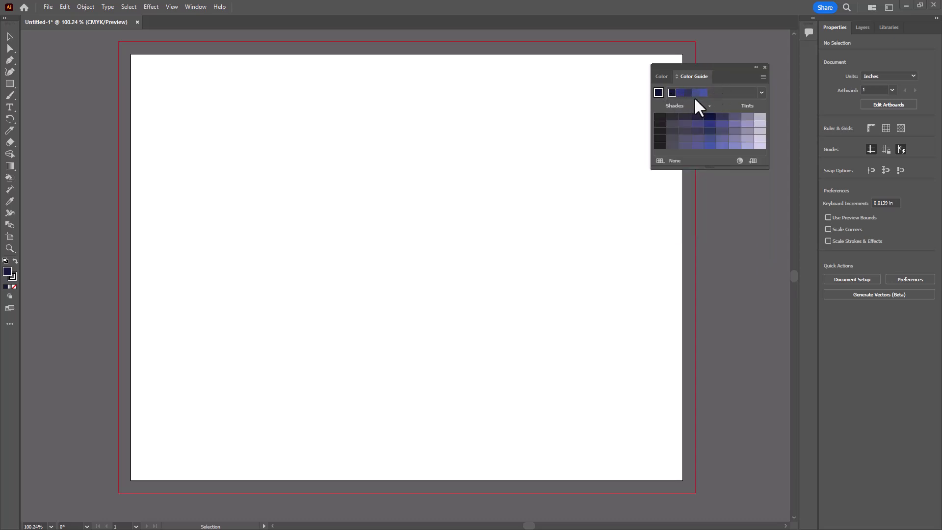
mouse_move(731, 102)
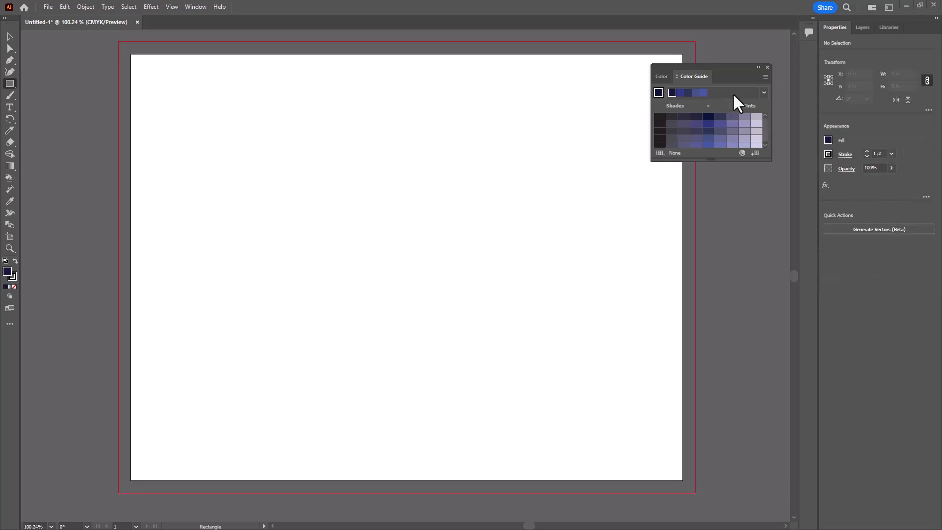
mouse_move(146, 176)
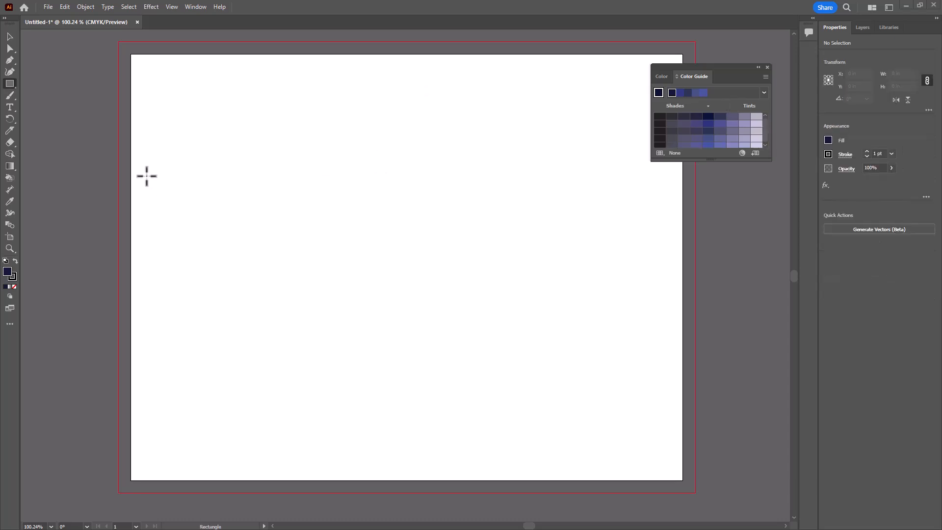
mouse_move(110, 114)
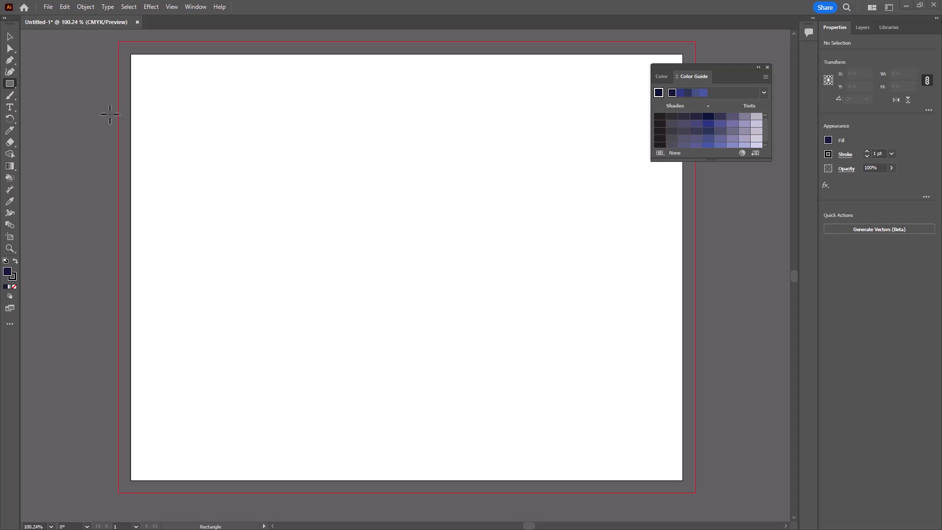
Step: Load the Painting workspace layout from the Window menu
left_click(195, 6)
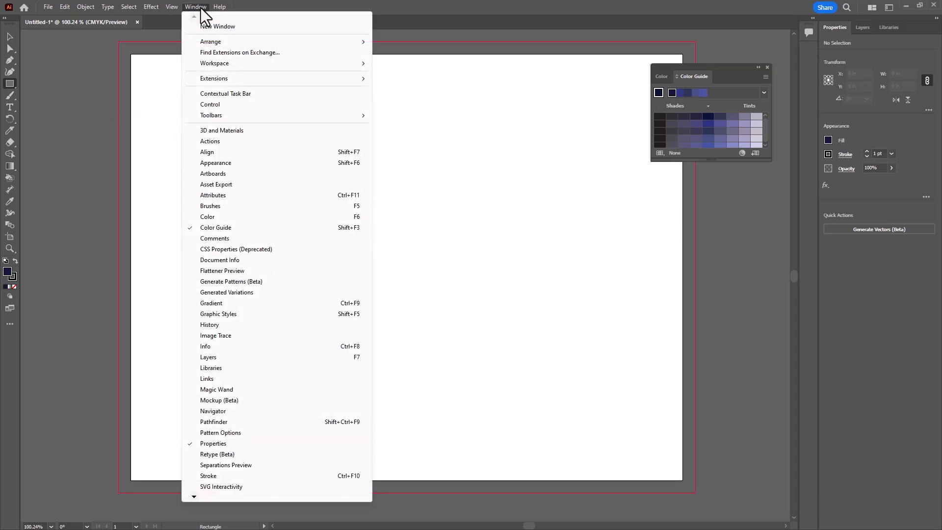
mouse_move(214, 64)
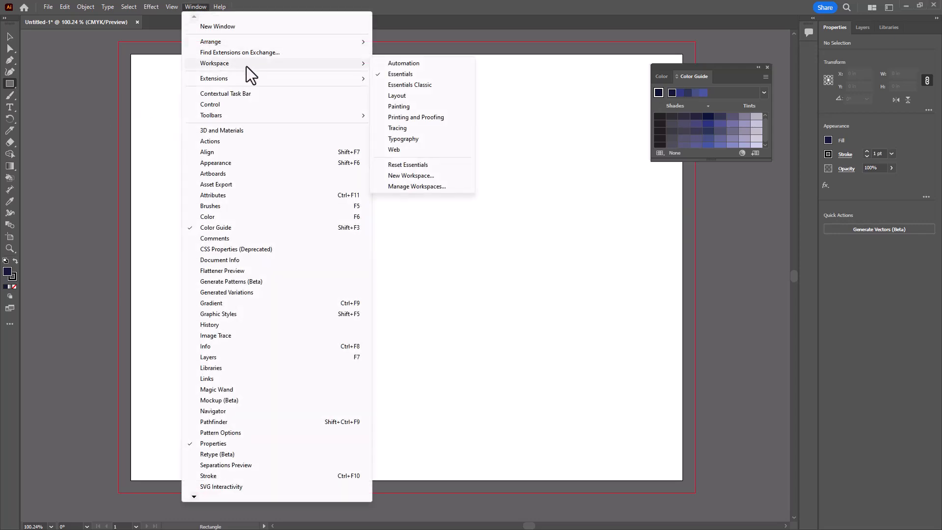
mouse_move(399, 106)
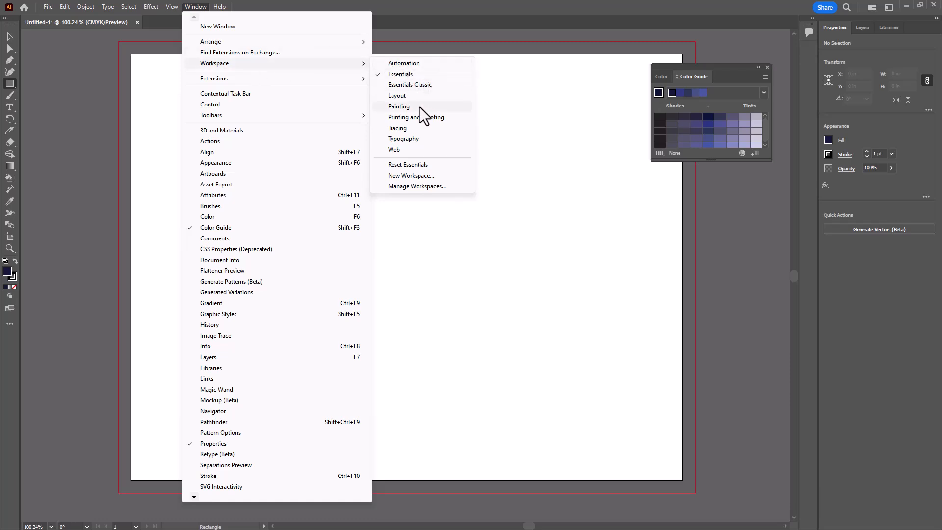
left_click(399, 106)
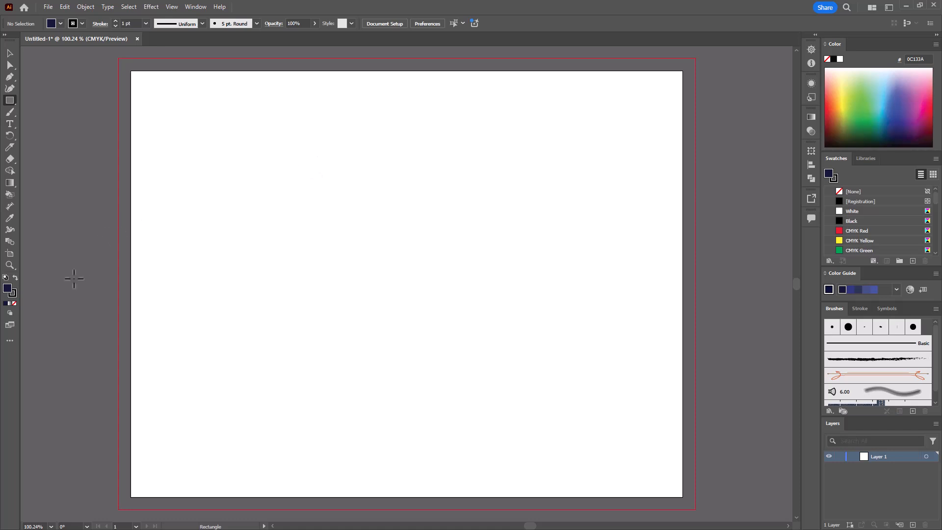
mouse_move(41, 290)
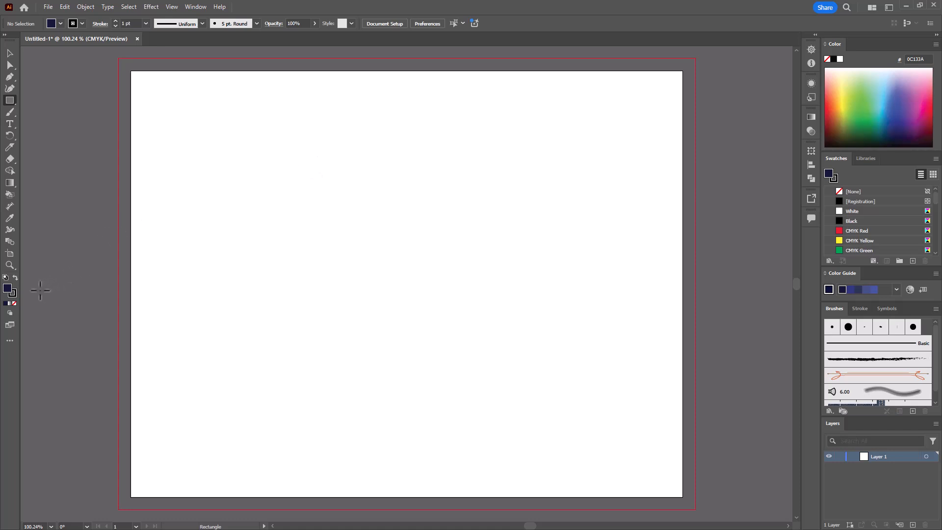
mouse_move(20, 306)
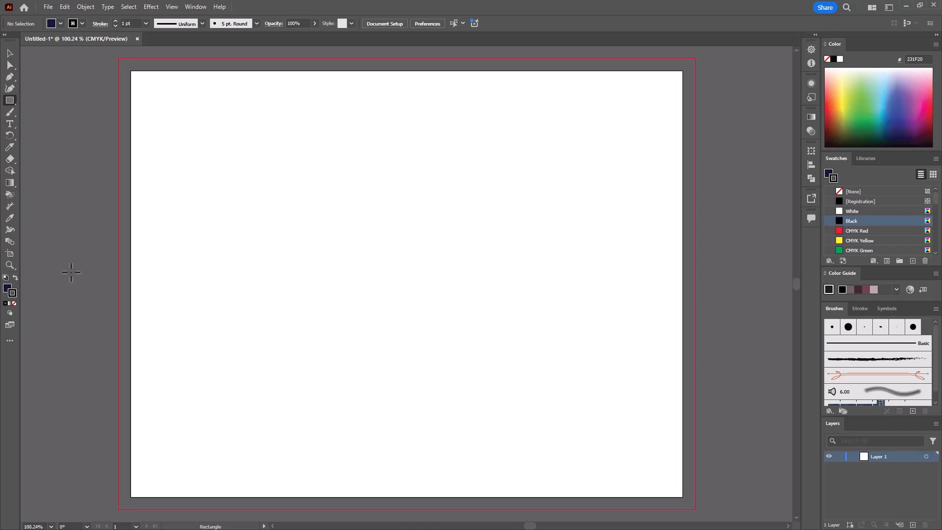
mouse_move(45, 301)
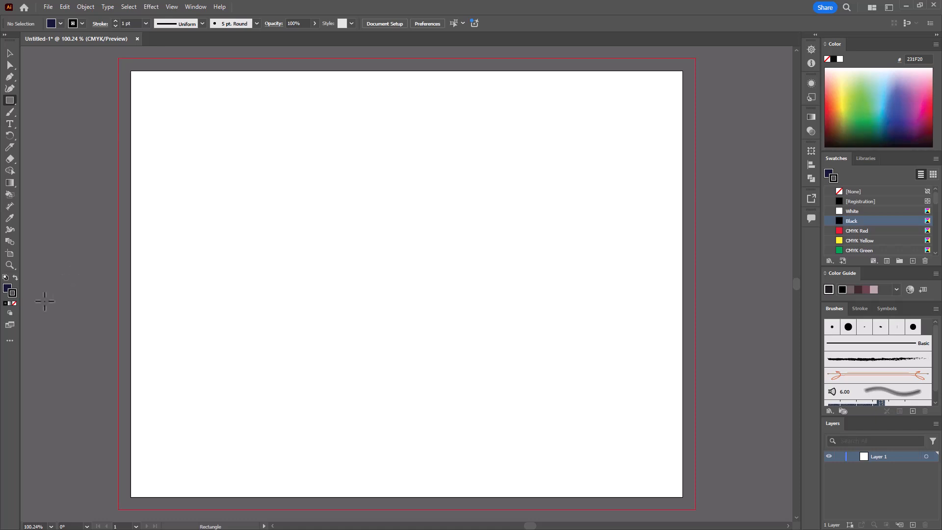
mouse_move(32, 318)
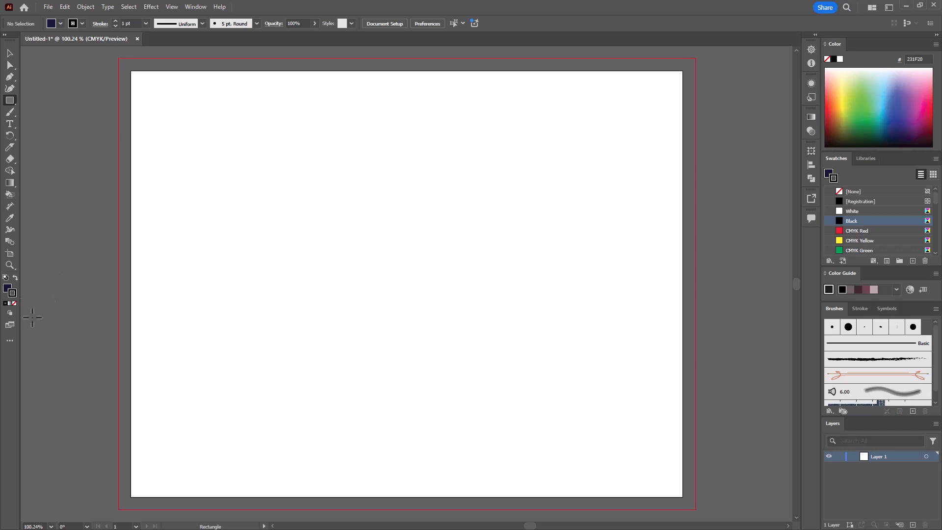
mouse_move(18, 316)
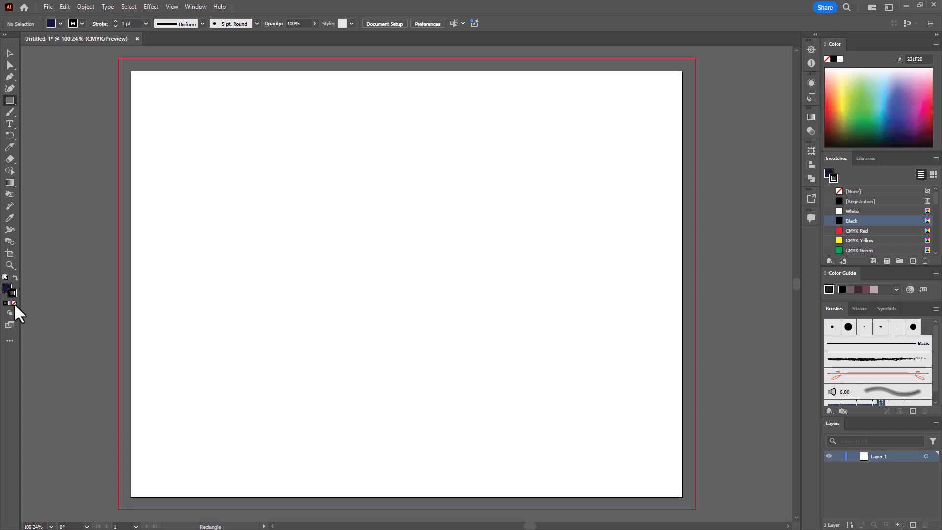
Step: Set stroke to None and choose dark brown fill 3D2C05 in the Color Picker
left_click(10, 291)
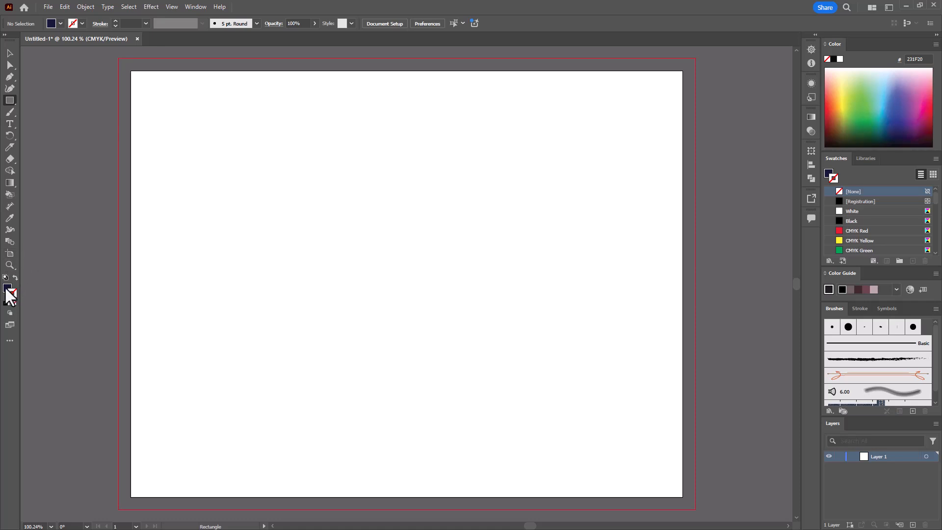
mouse_move(10, 294)
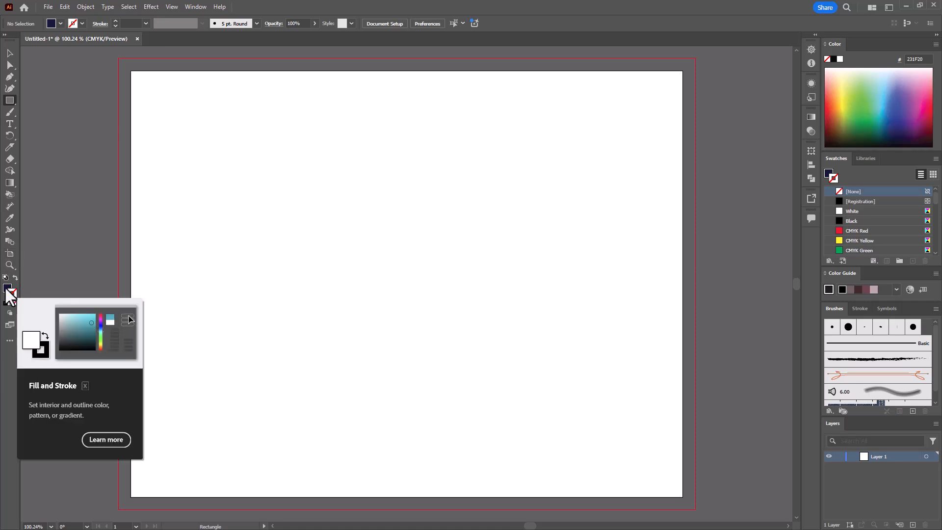
double_click(10, 293)
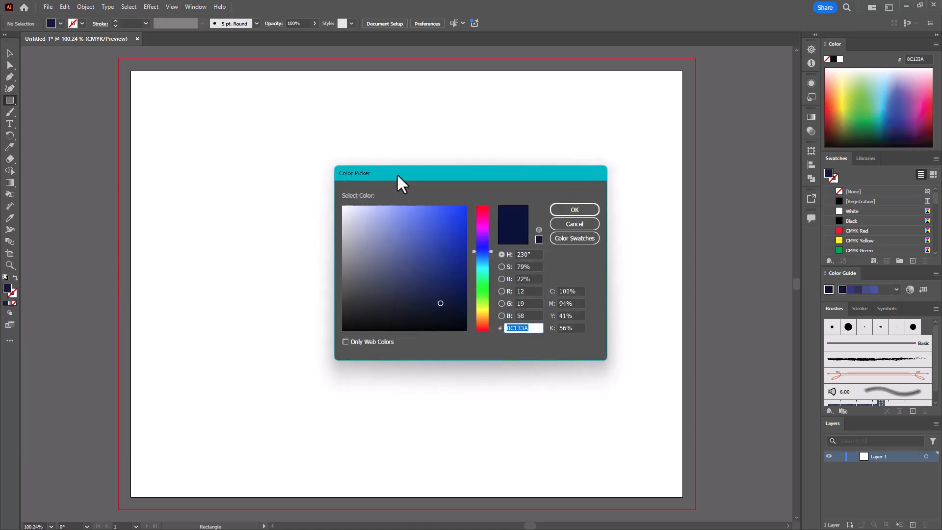
mouse_move(506, 265)
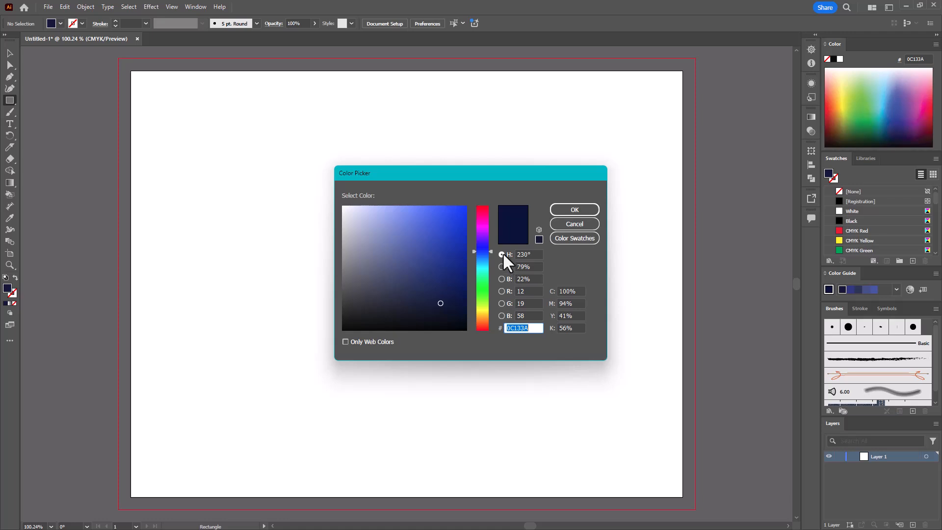
left_click(503, 254)
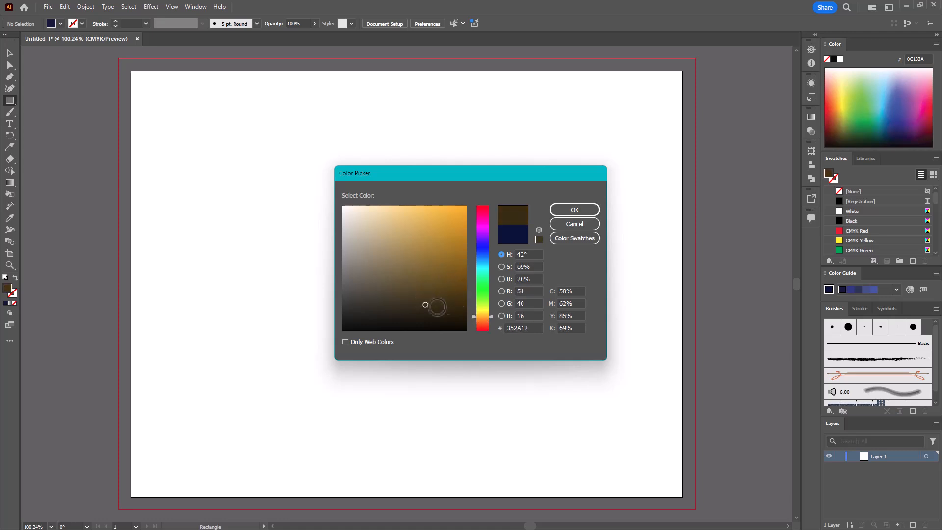
left_click(449, 297)
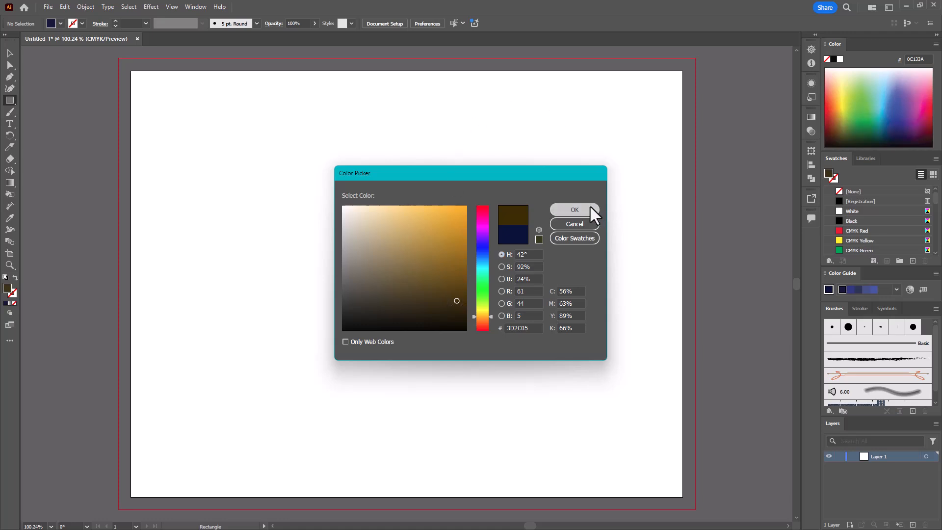
left_click(574, 209)
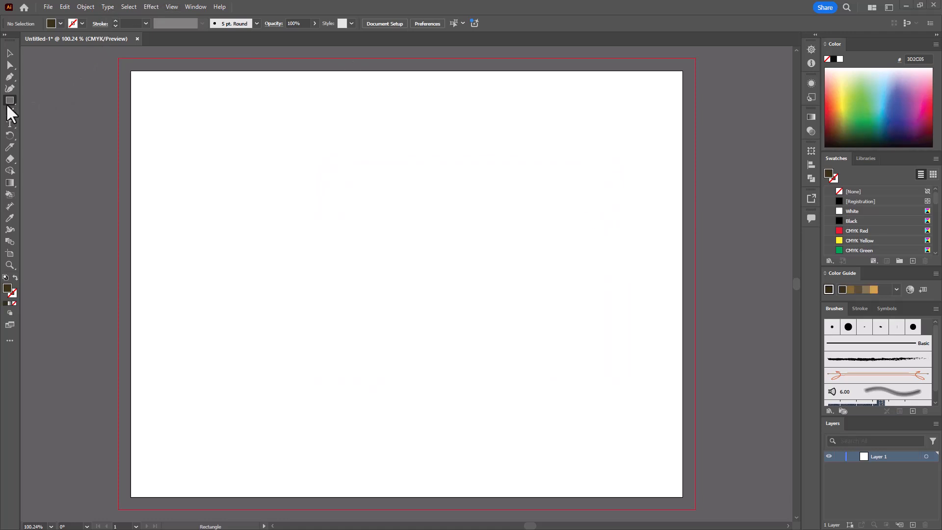
Step: Draw a small dark brown square at top-left with the Rectangle Tool, then return to Selection
left_click(10, 100)
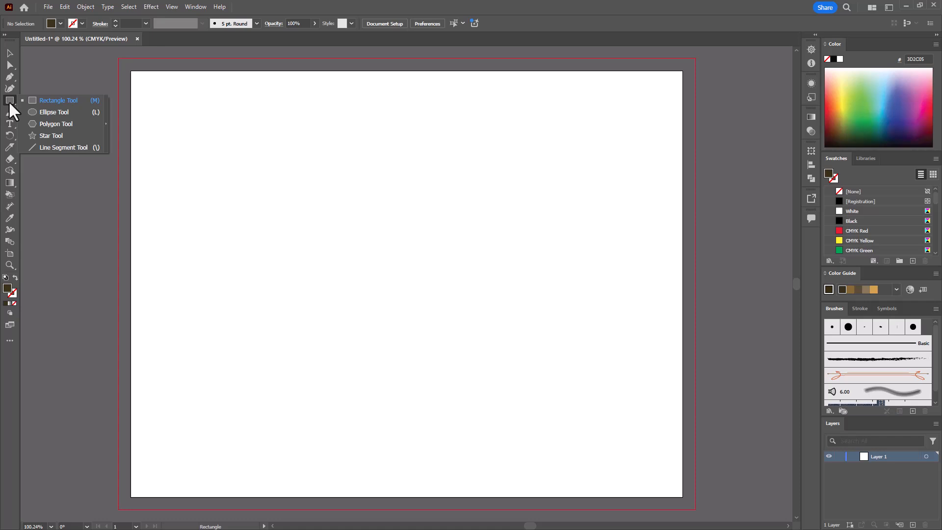
left_click(57, 100)
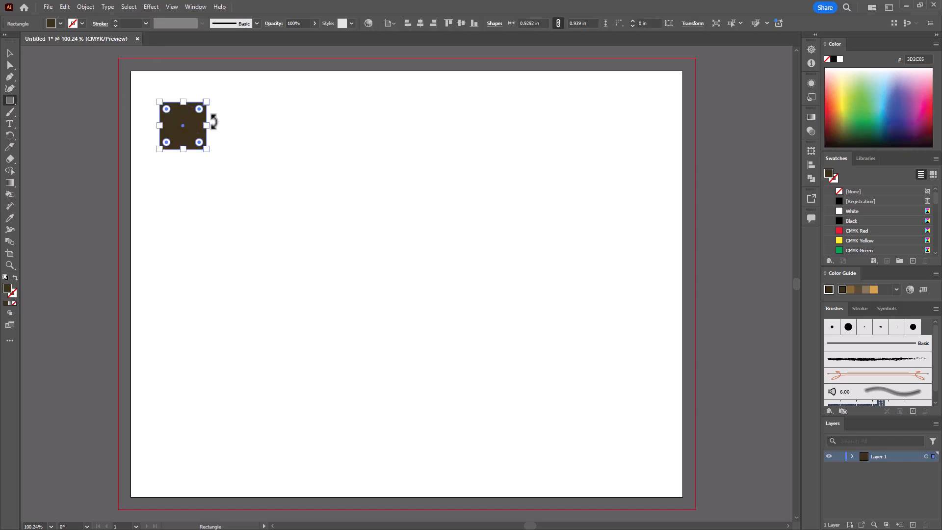
mouse_move(225, 147)
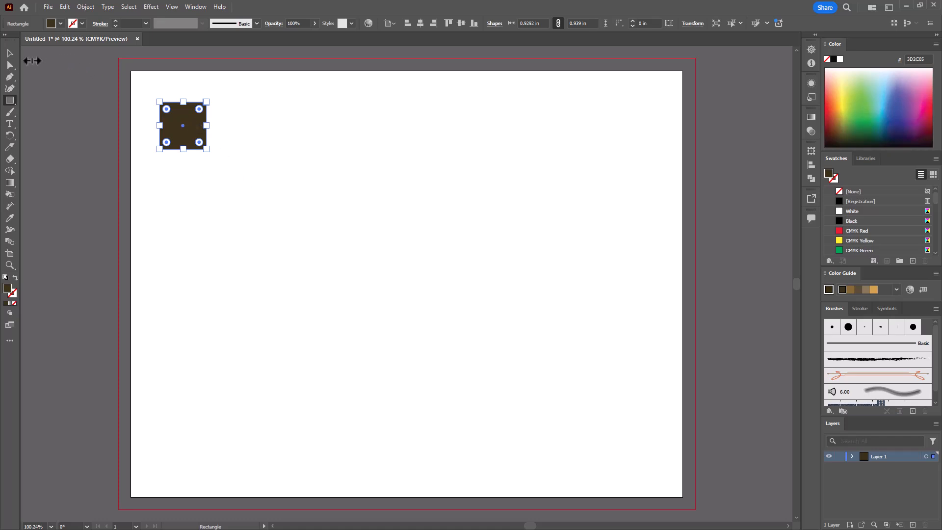
left_click(10, 53)
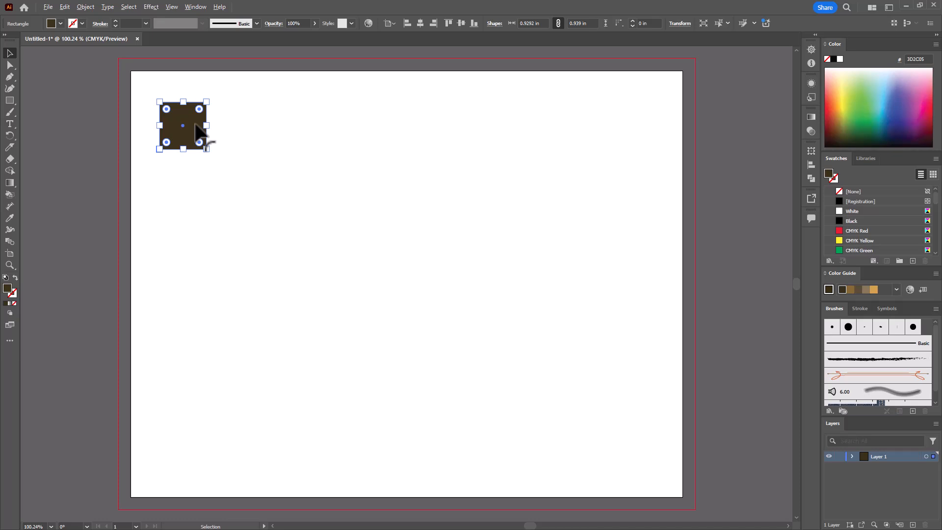
Step: Duplicate the brown square and move the copy toward the artboard bottom, keeping it selected
left_click_drag(182, 126, 182, 215)
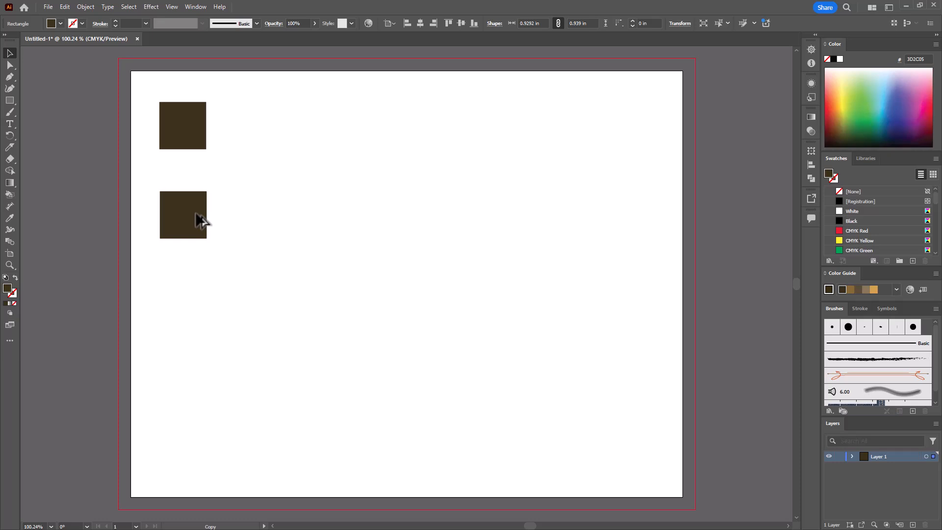
left_click(182, 215)
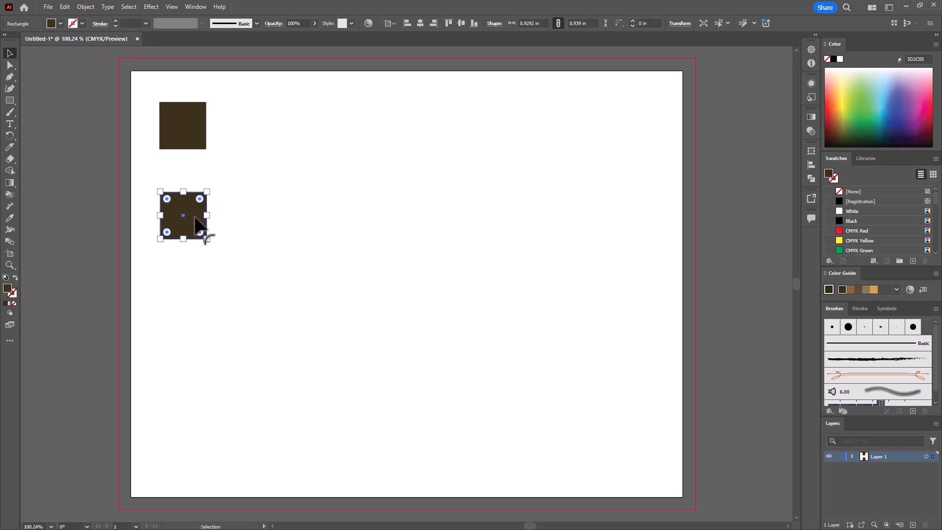
left_click_drag(182, 215, 185, 369)
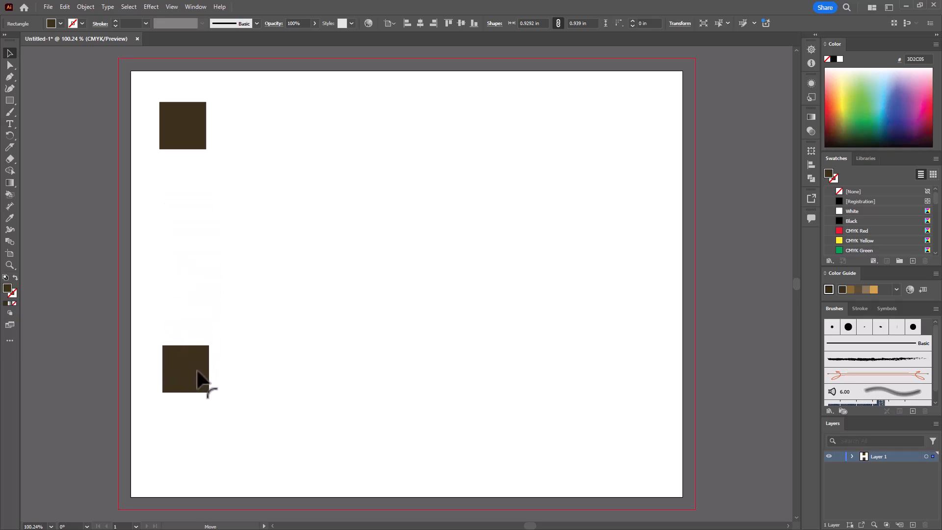
left_click(185, 369)
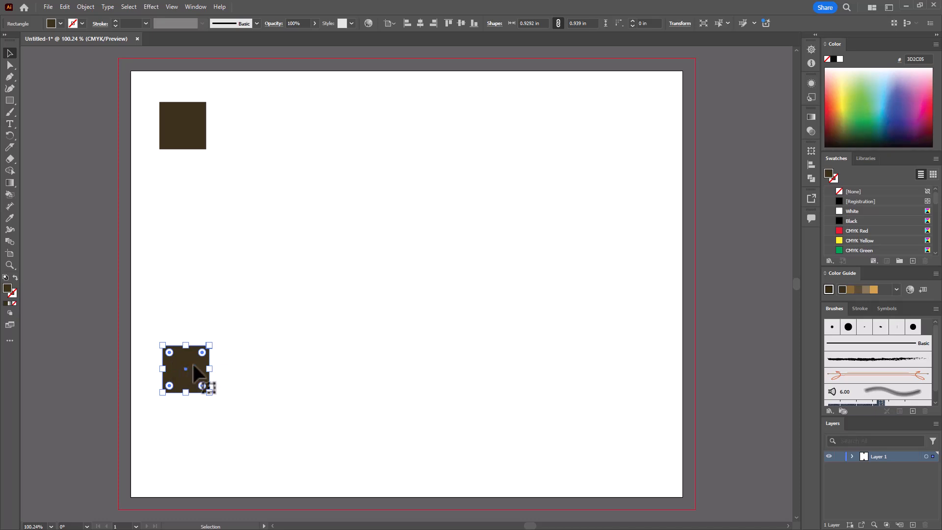
mouse_move(96, 343)
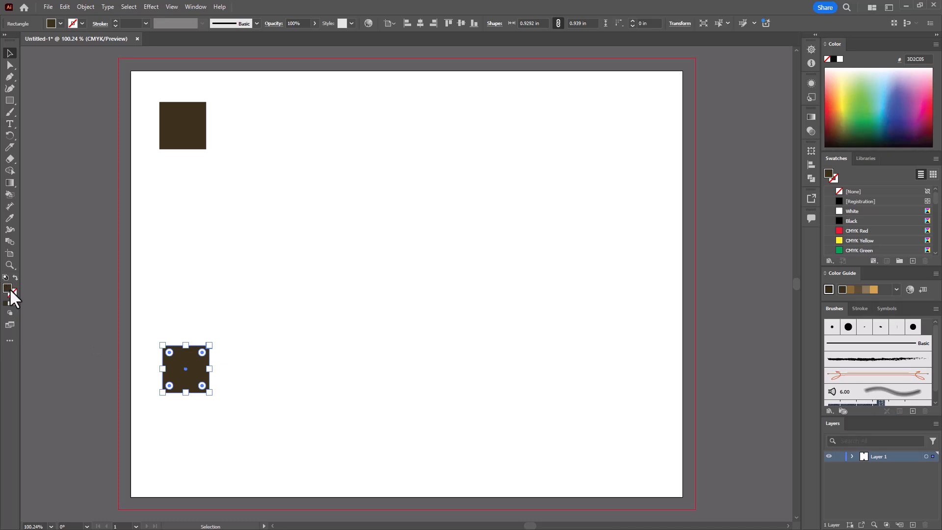
mouse_move(9, 294)
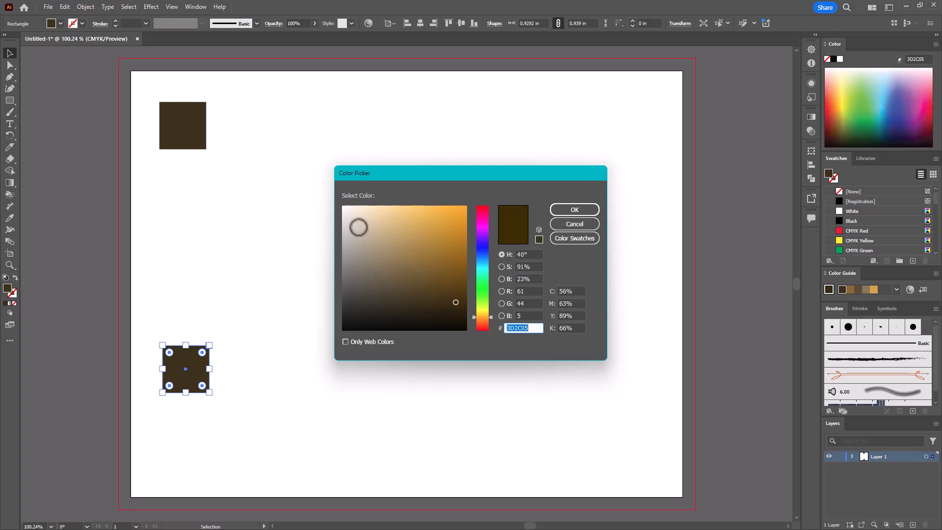
Step: Change the lower square's fill to cream FFFAF0 in the Color Picker
left_click(350, 203)
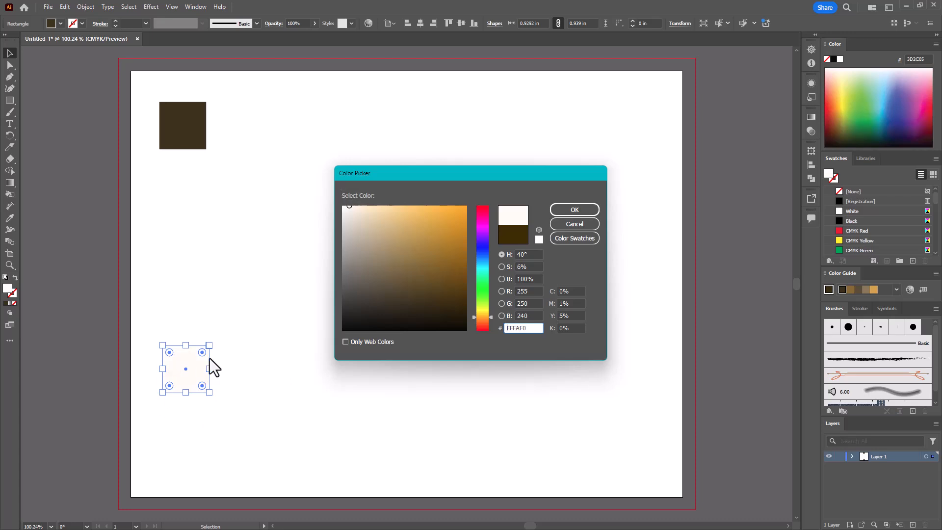
mouse_move(201, 365)
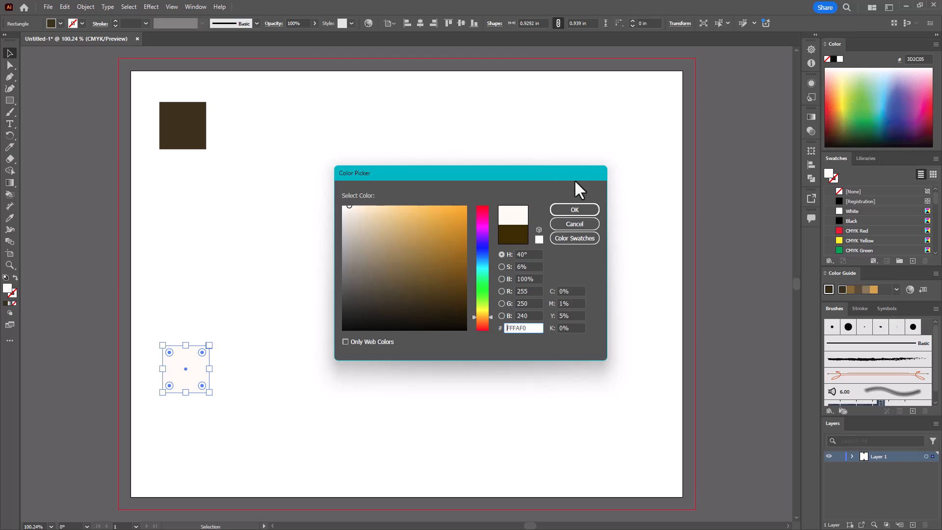
left_click(573, 209)
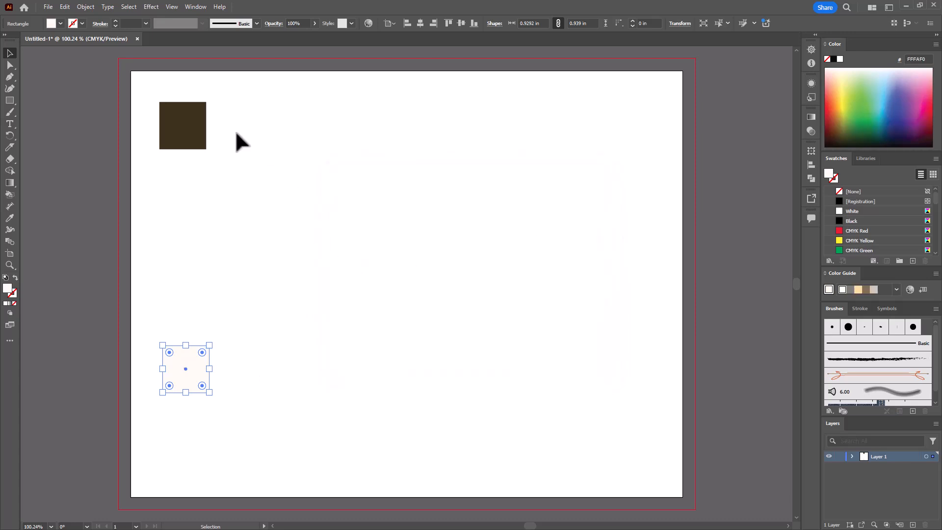
mouse_move(273, 305)
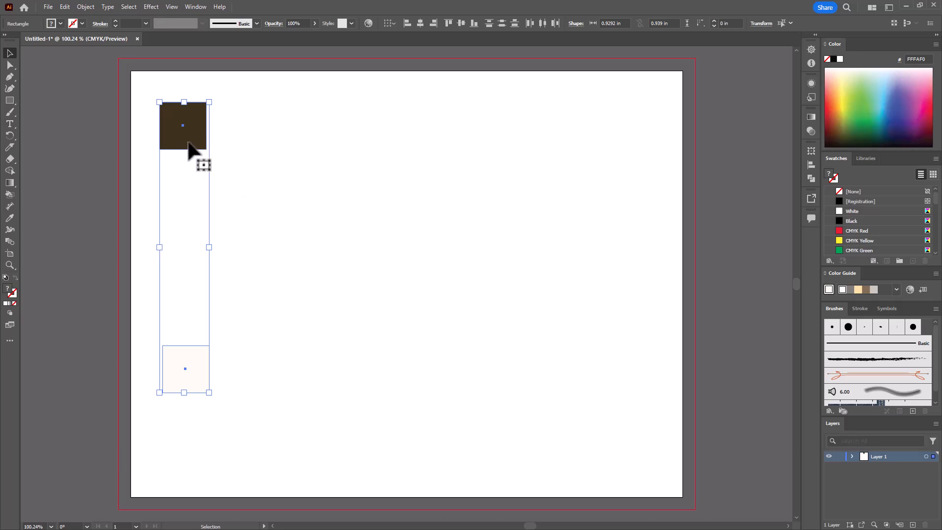
mouse_move(404, 134)
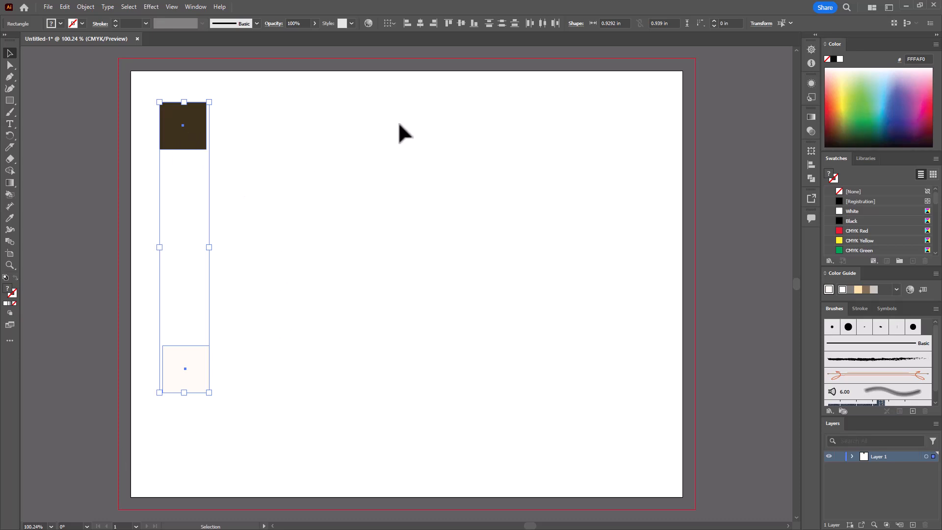
mouse_move(408, 24)
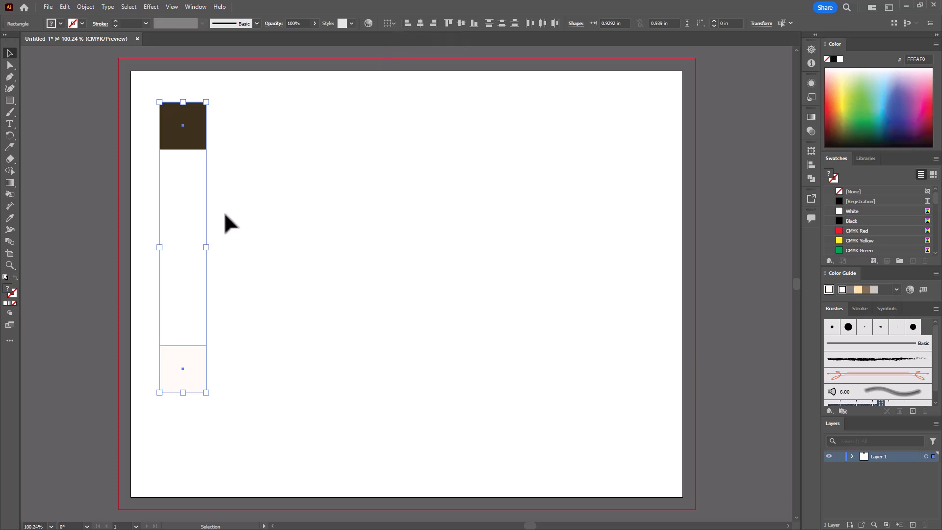
mouse_move(187, 220)
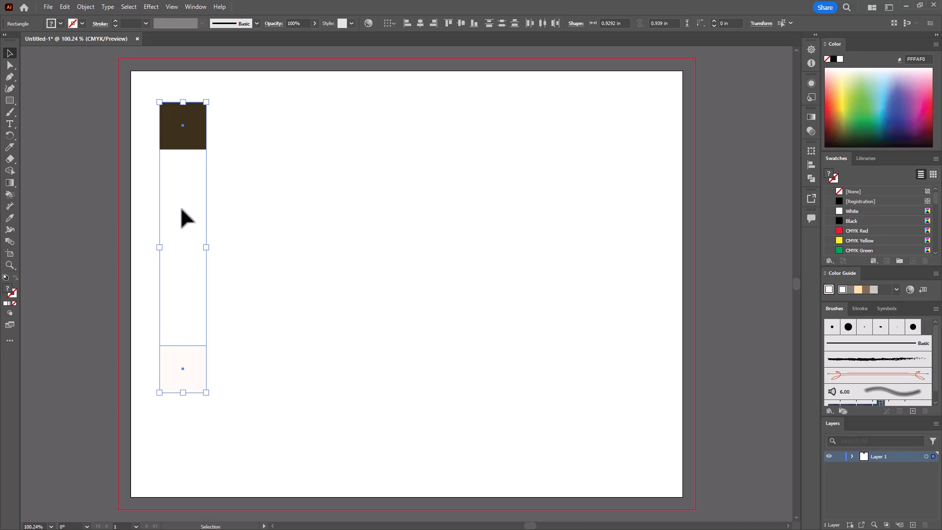
mouse_move(11, 247)
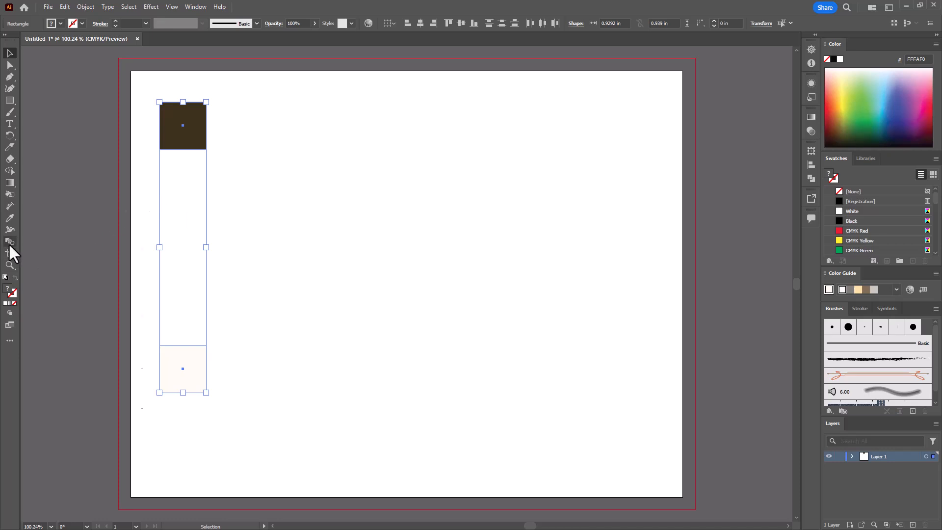
mouse_move(10, 241)
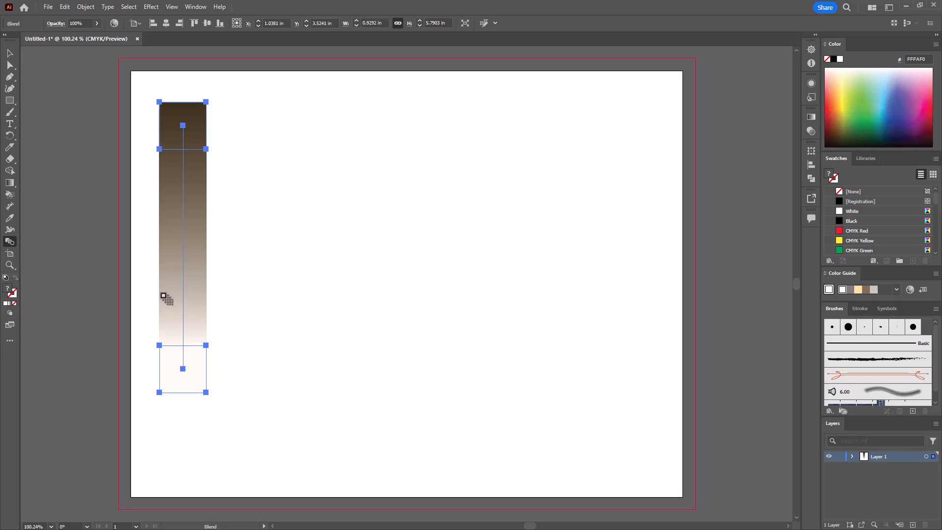
mouse_move(15, 255)
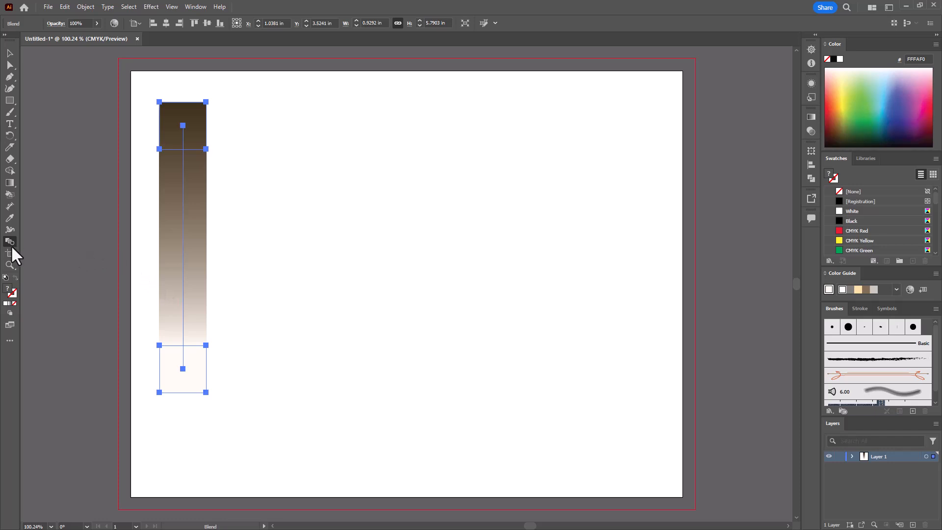
mouse_move(10, 242)
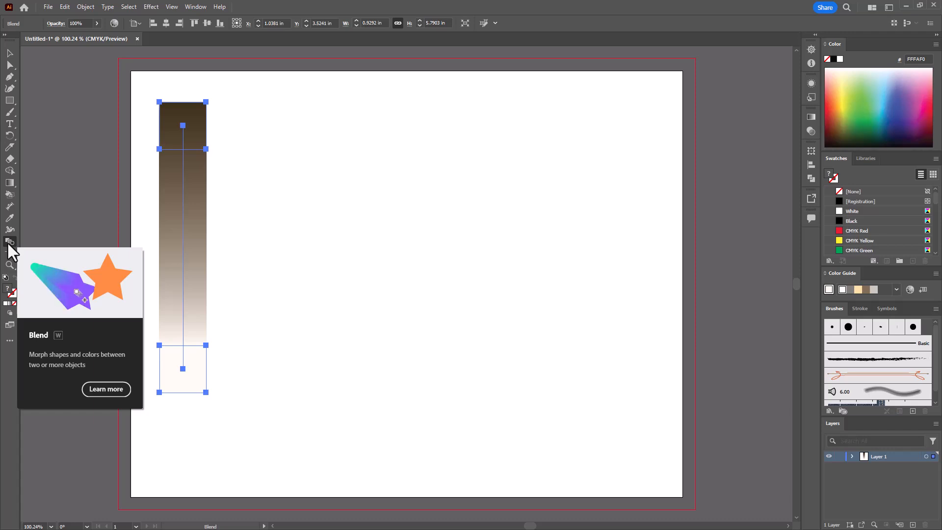
Step: Set the blend's spacing to Specified Steps with 3 steps
double_click(10, 242)
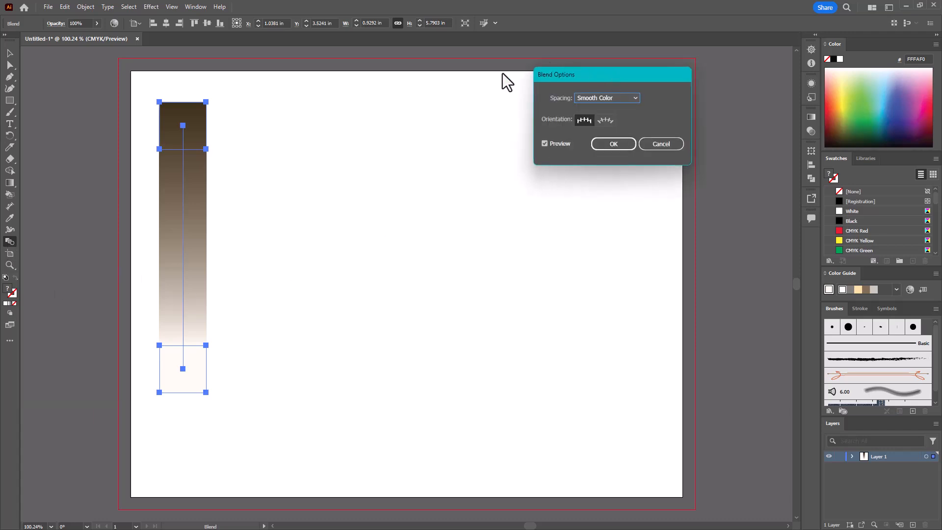
mouse_move(555, 88)
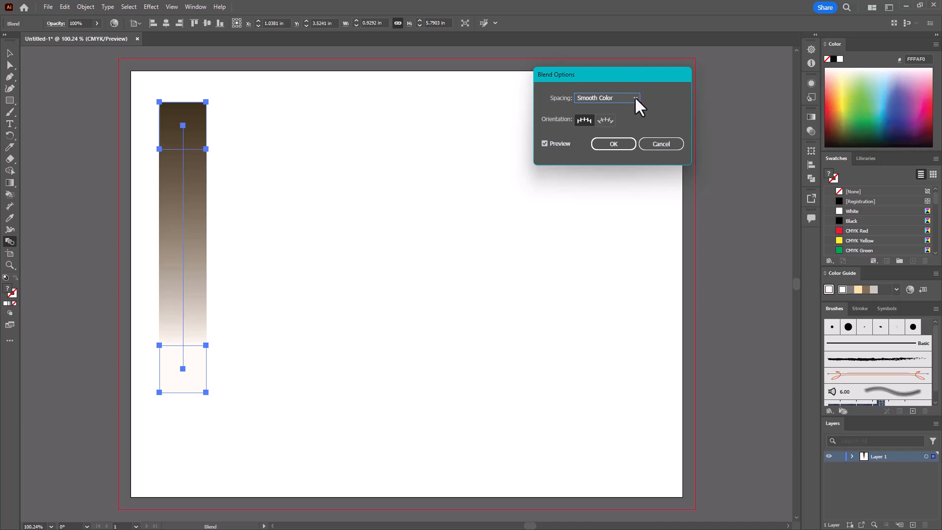
left_click(607, 97)
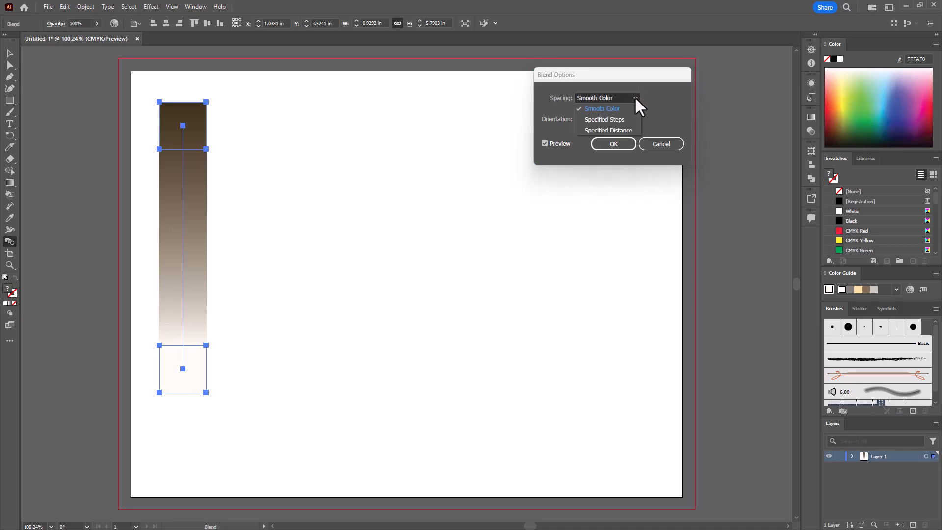
mouse_move(629, 134)
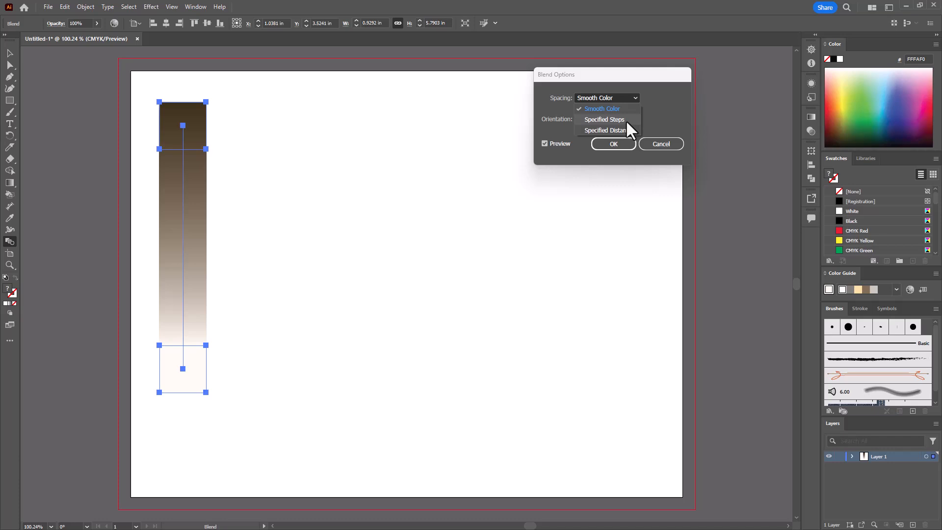
left_click(604, 119)
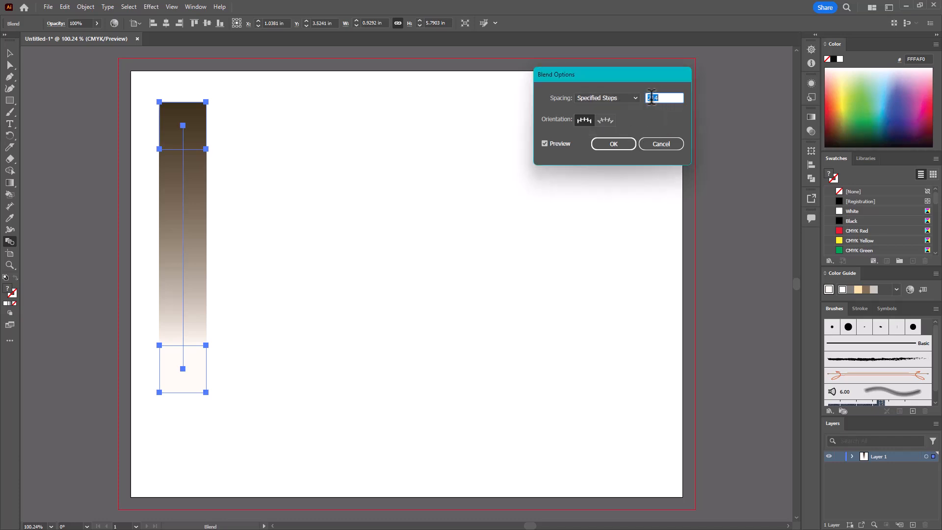
type("3")
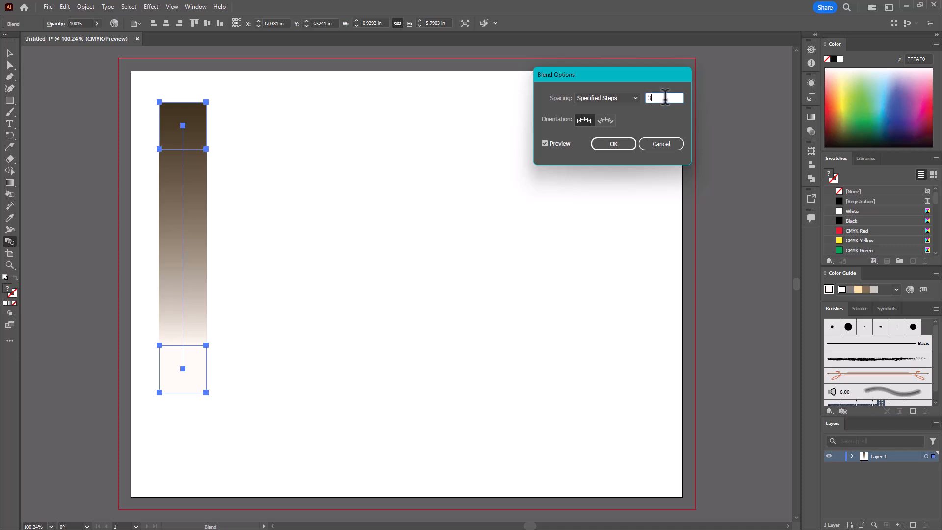
mouse_move(640, 209)
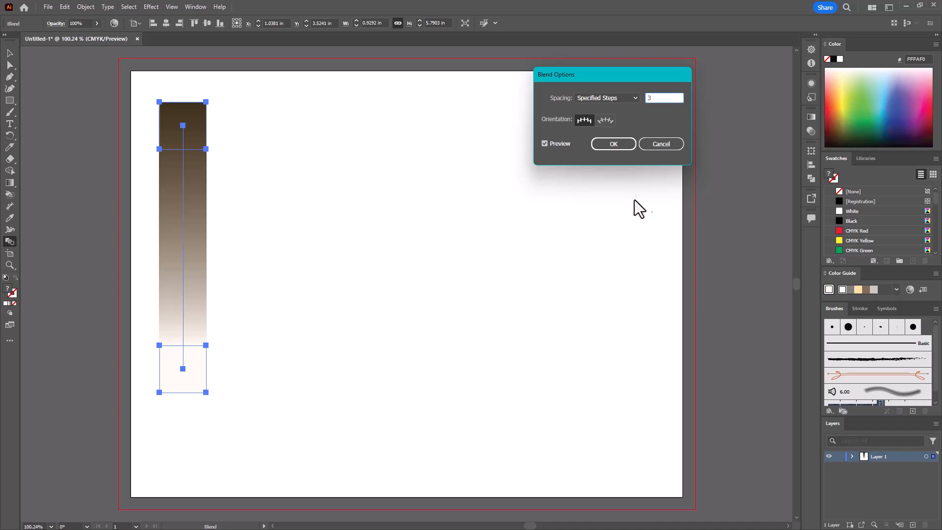
left_click(612, 144)
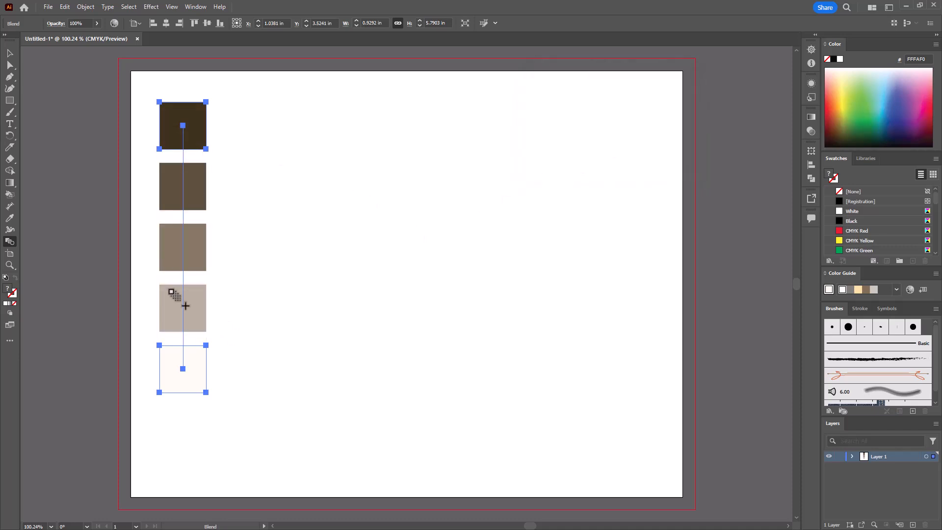
mouse_move(212, 385)
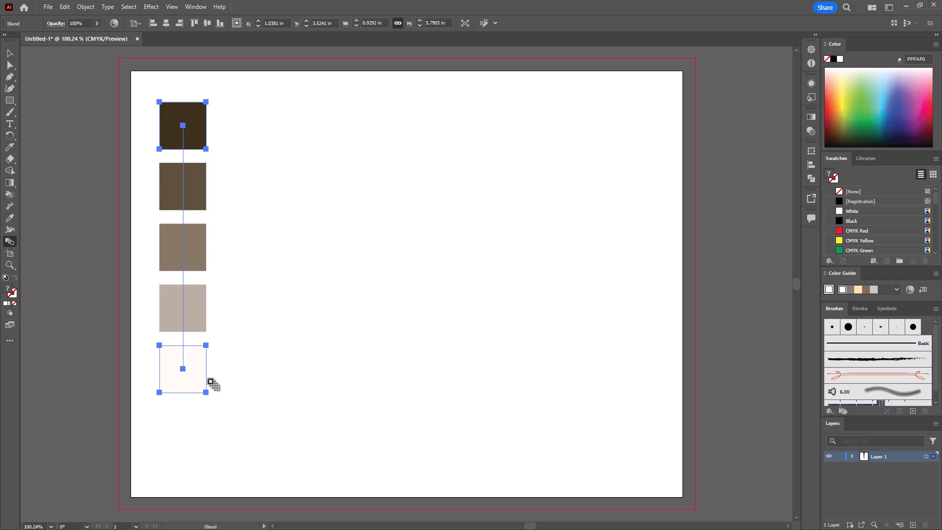
mouse_move(44, 93)
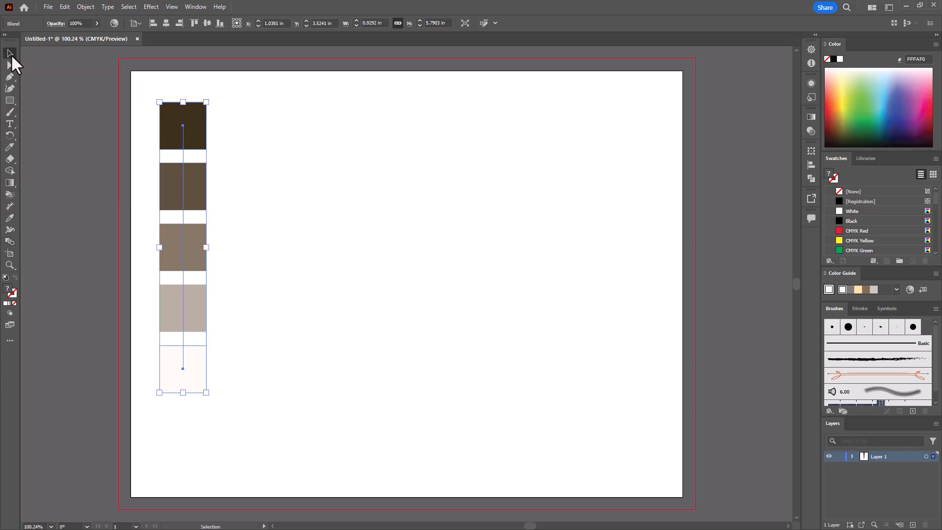
mouse_move(219, 370)
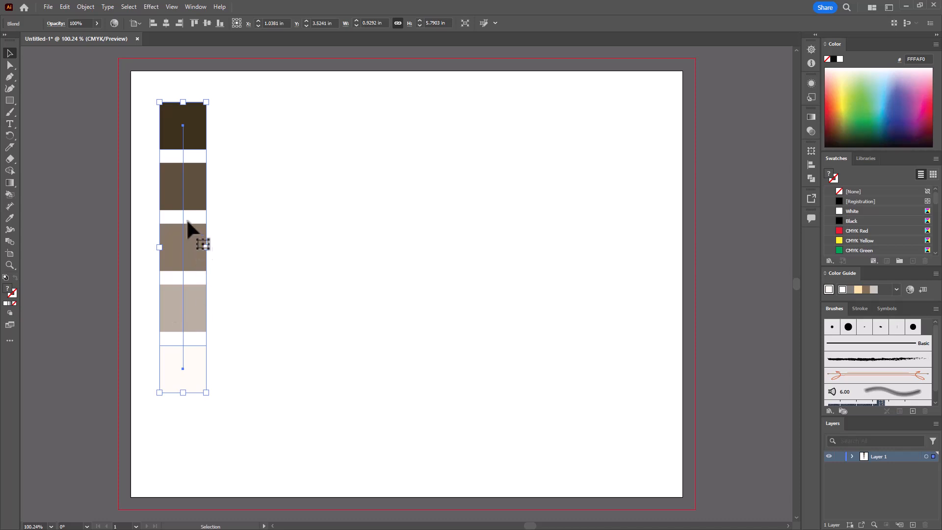
mouse_move(197, 202)
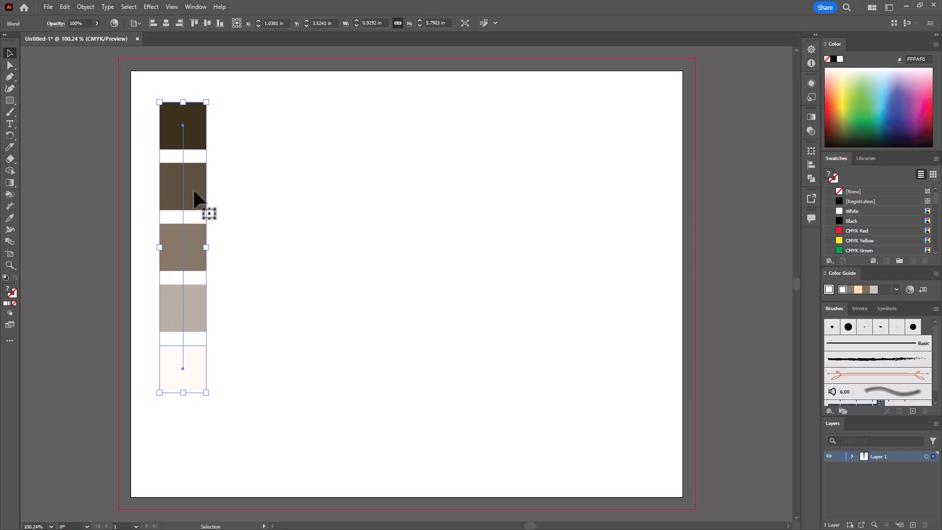
mouse_move(198, 106)
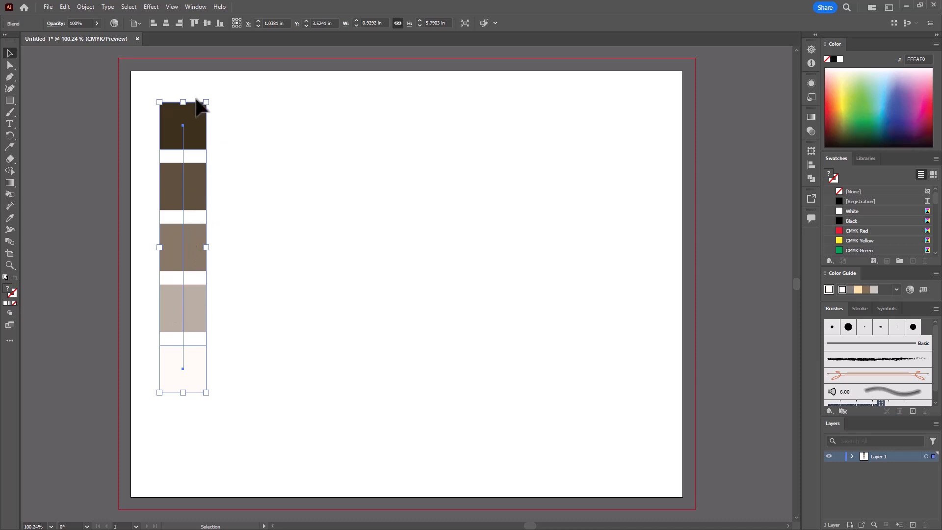
mouse_move(174, 169)
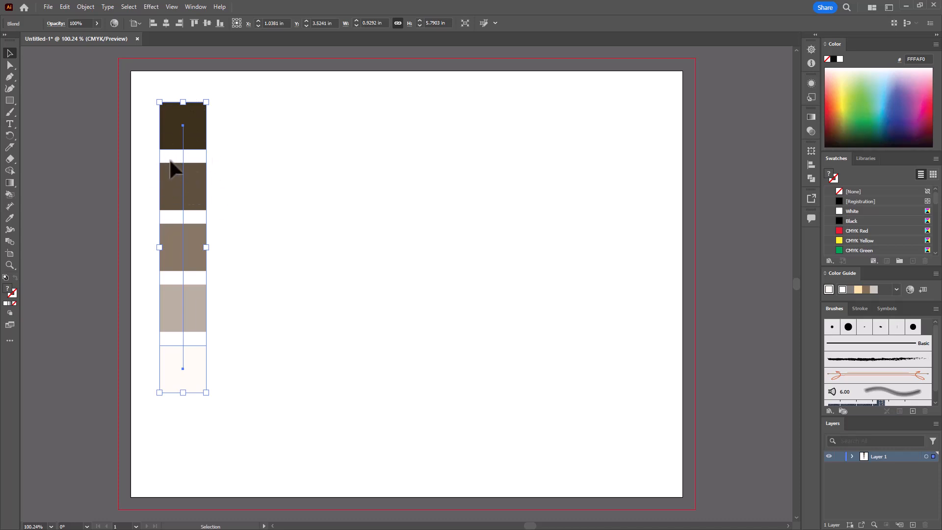
Step: Expand the five-step brown-to-cream blend into a group of separate squares via Object > Expand
left_click(85, 6)
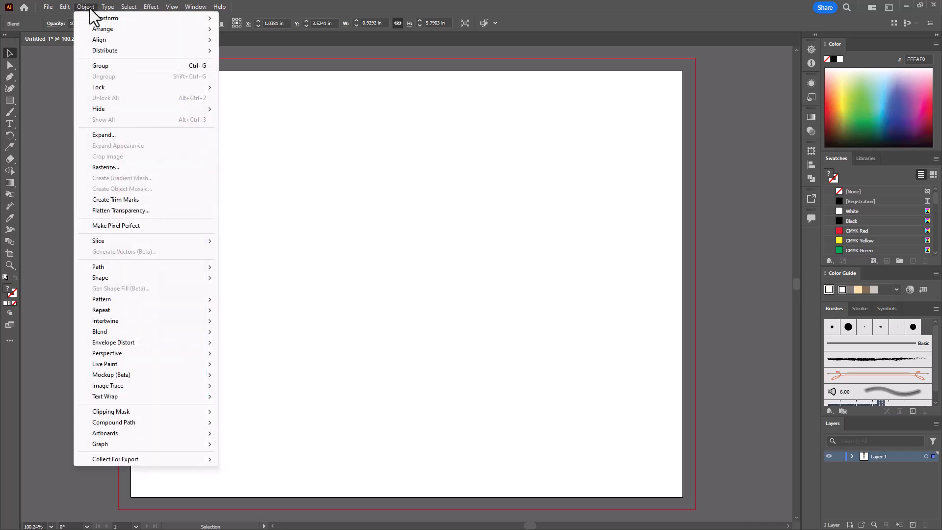
left_click(103, 135)
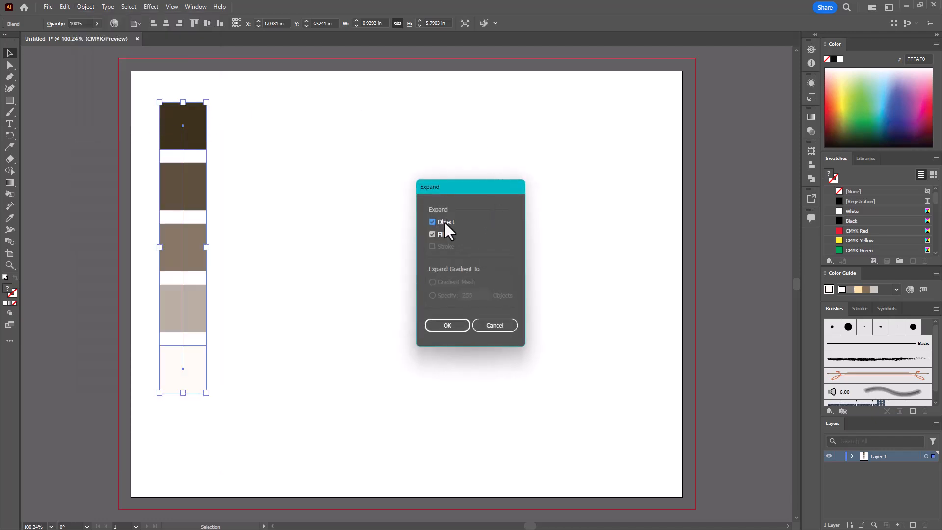
mouse_move(445, 228)
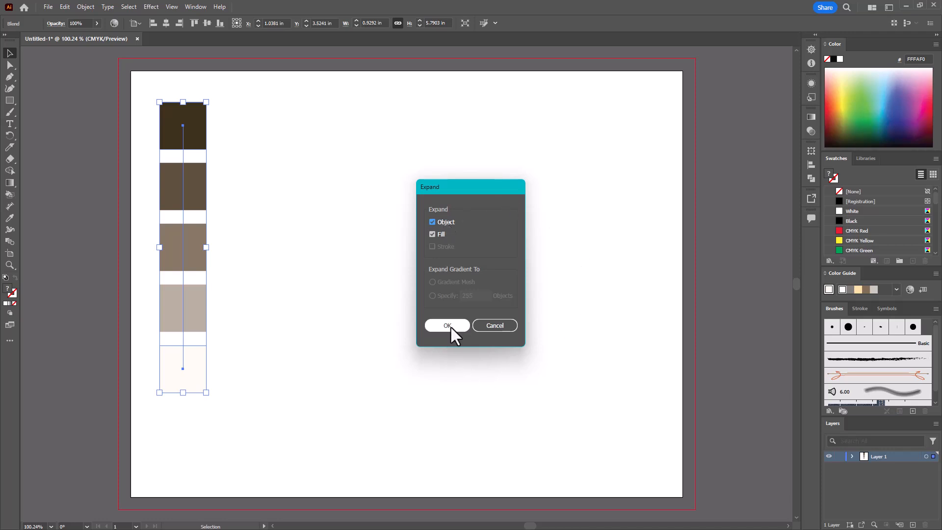
left_click(447, 324)
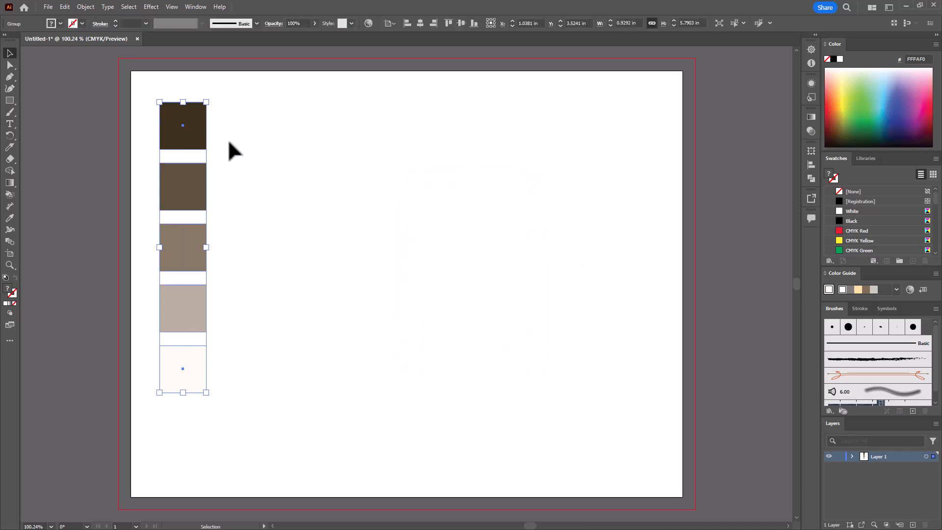
mouse_move(207, 138)
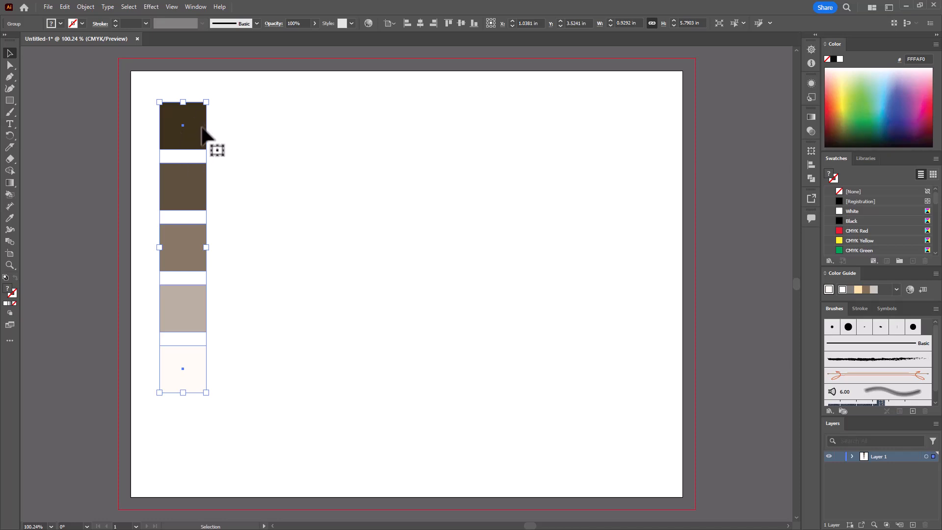
Step: Ungroup the expanded squares, check one square selects alone, then deselect everything
left_click(85, 7)
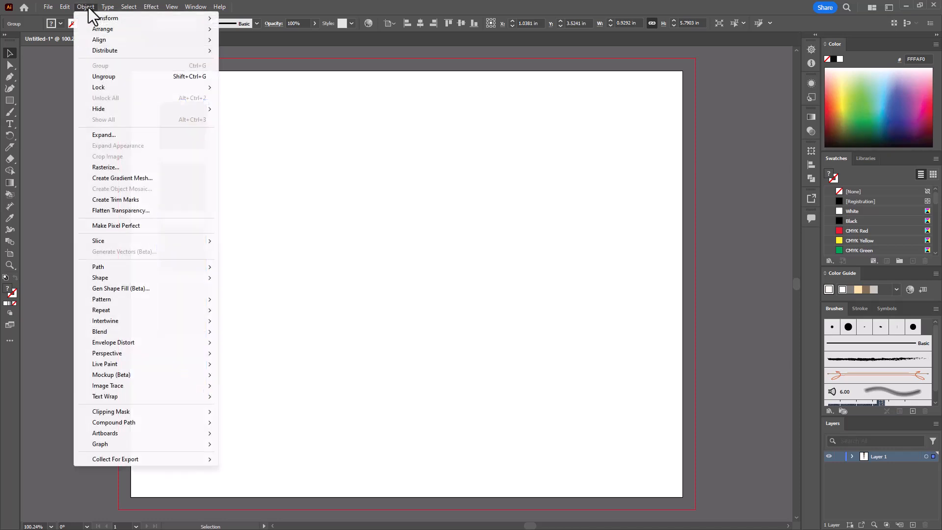
mouse_move(97, 15)
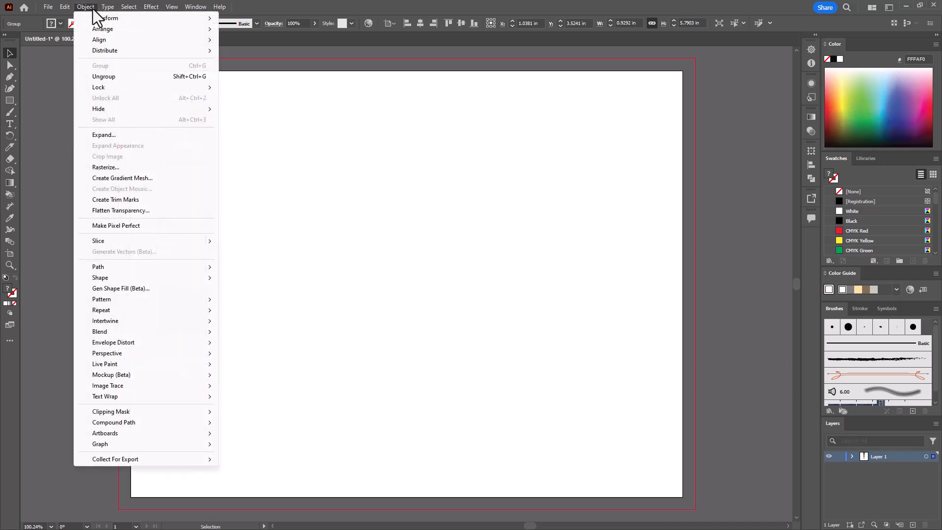
mouse_move(122, 84)
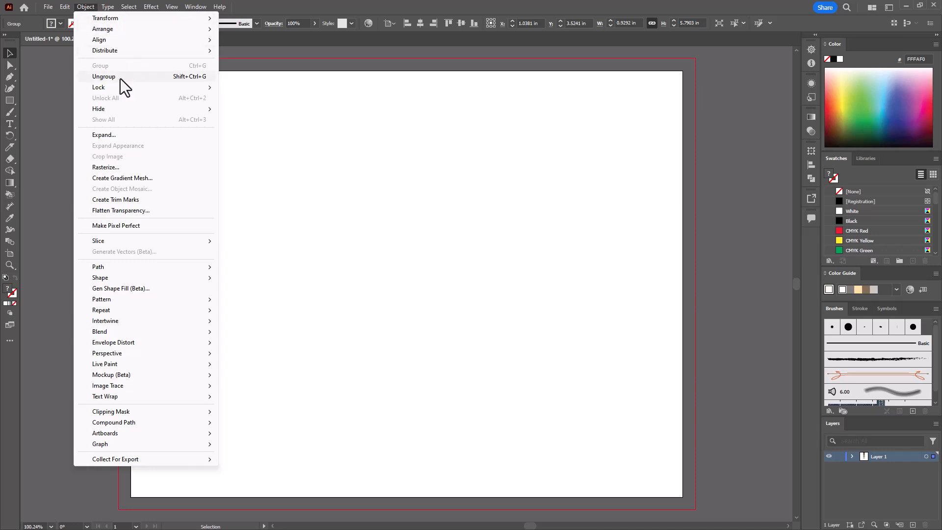
left_click(103, 76)
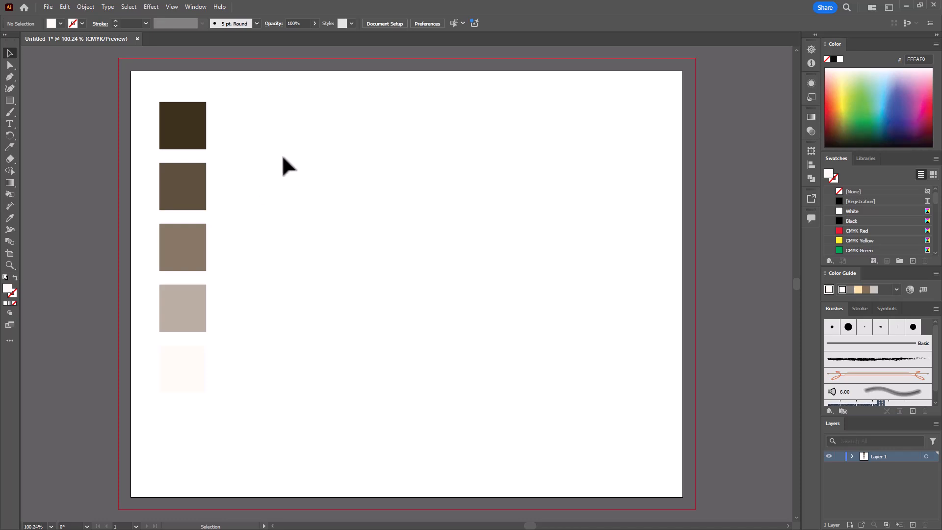
left_click(182, 308)
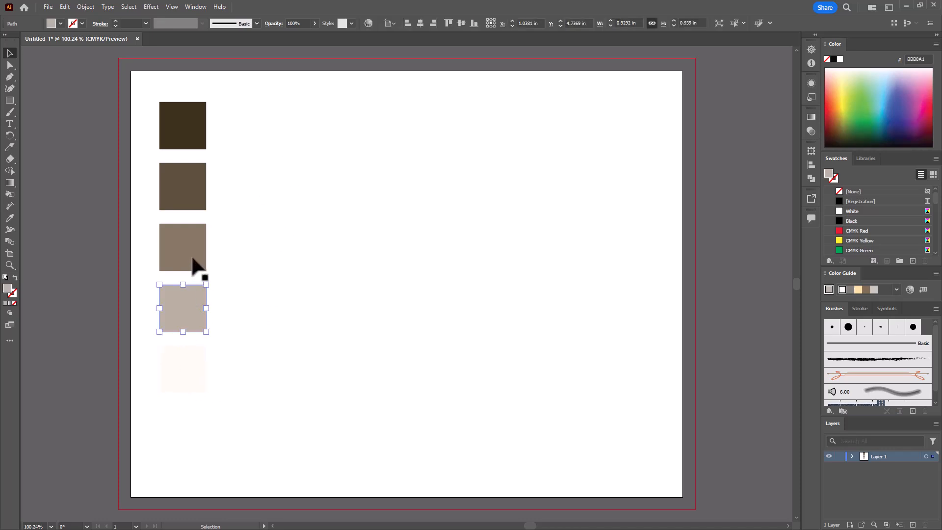
left_click(262, 194)
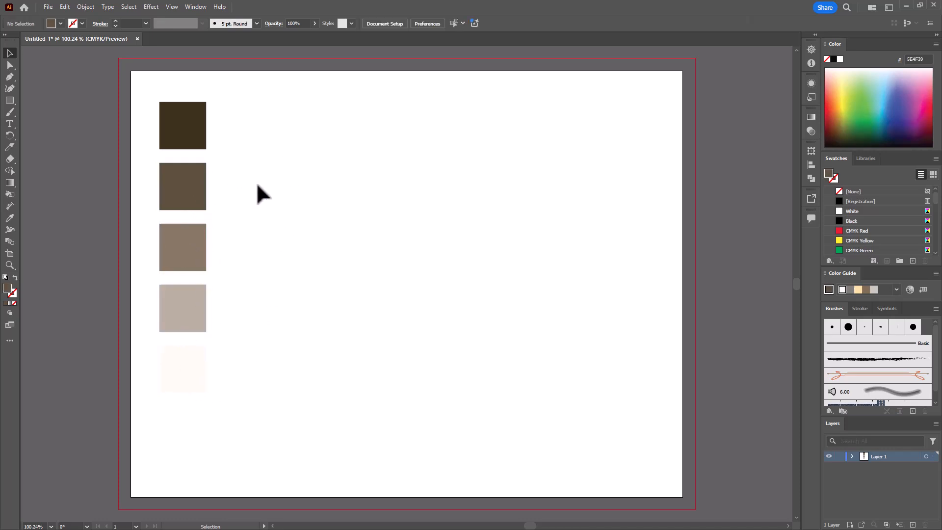
mouse_move(249, 103)
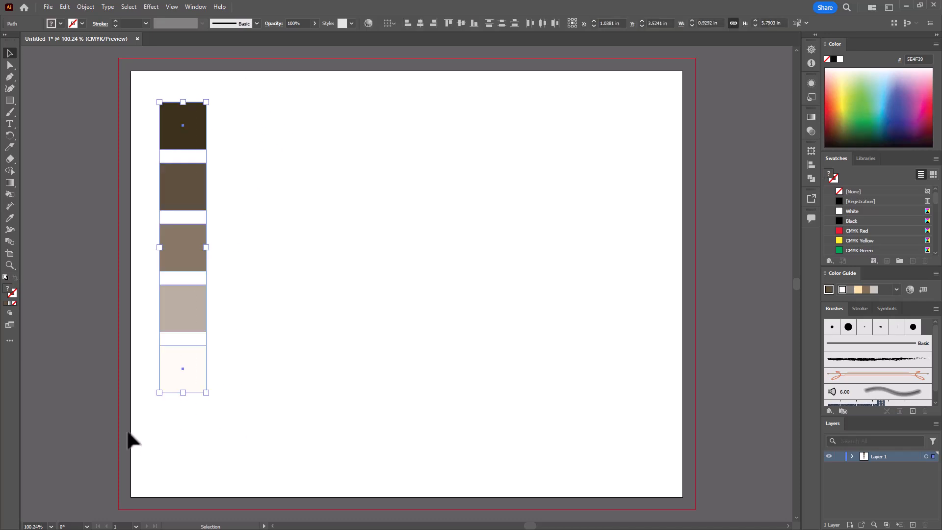
mouse_move(845, 166)
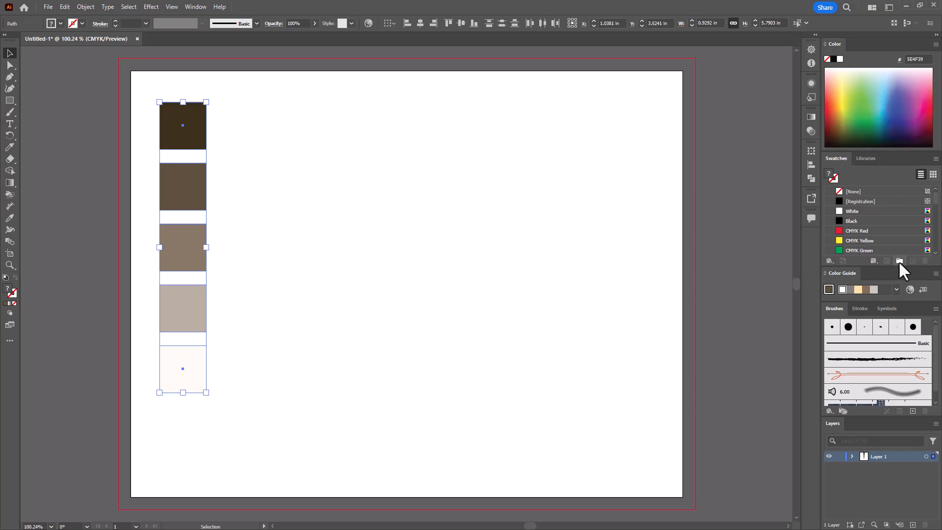
mouse_move(900, 260)
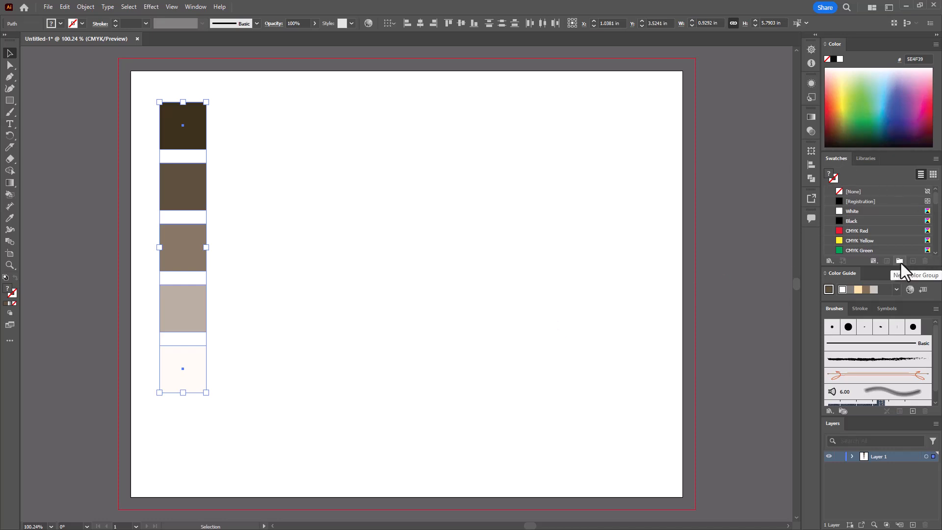
Step: Create a colour group named 'Renee Monoc 1' from the selected artwork's five colours
left_click(900, 261)
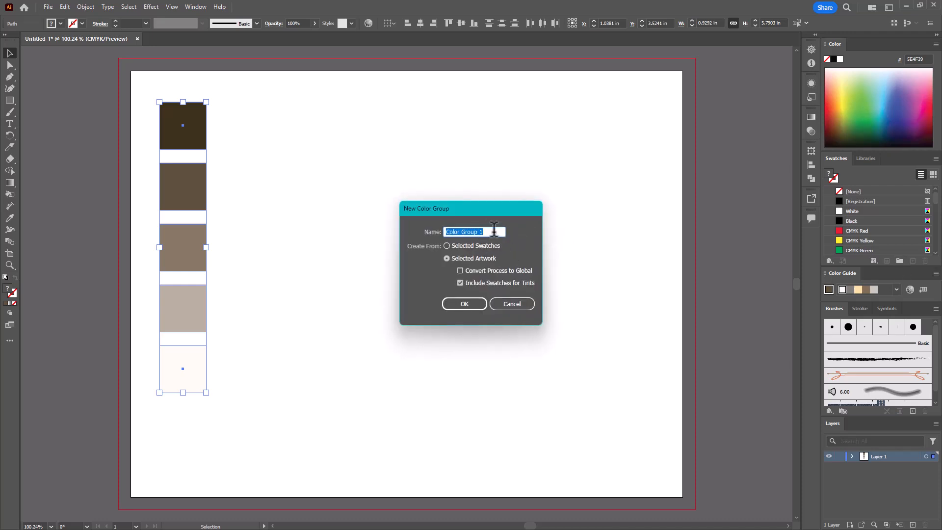
type("Renee Monoc 1")
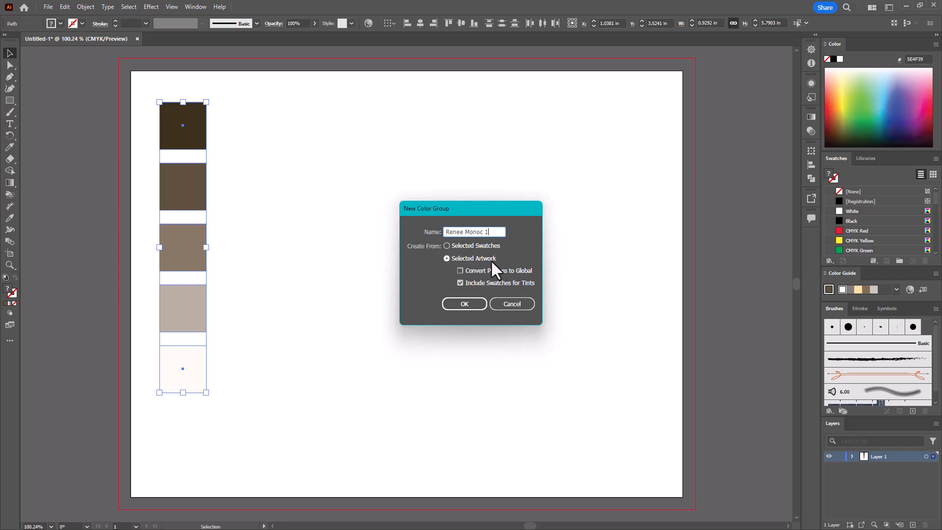
mouse_move(534, 290)
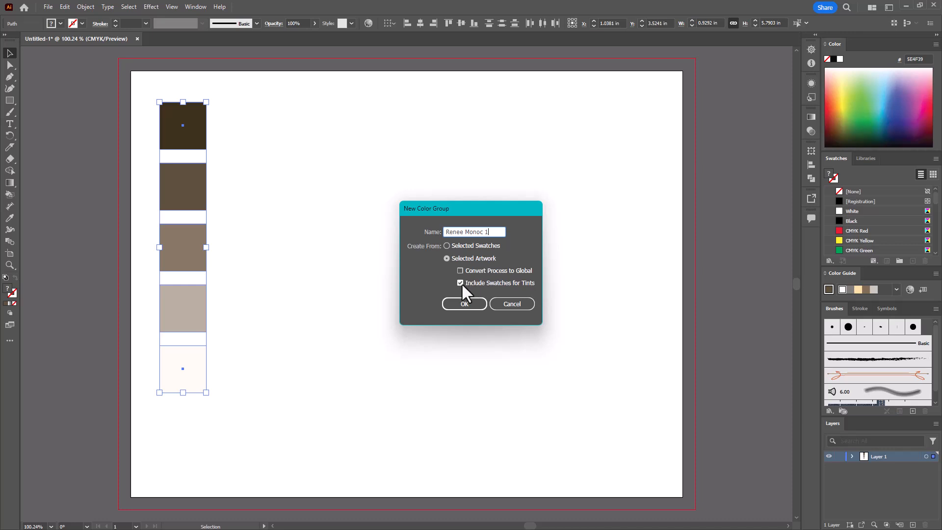
mouse_move(369, 273)
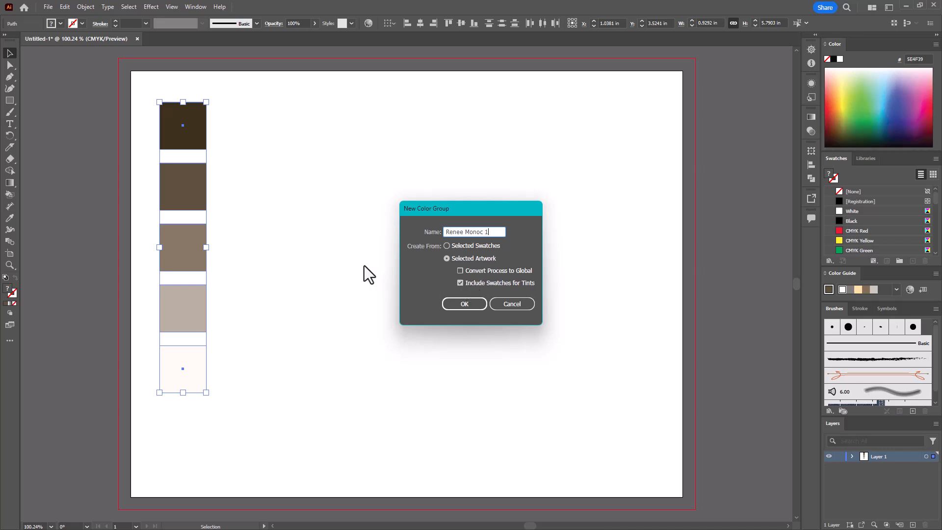
mouse_move(450, 271)
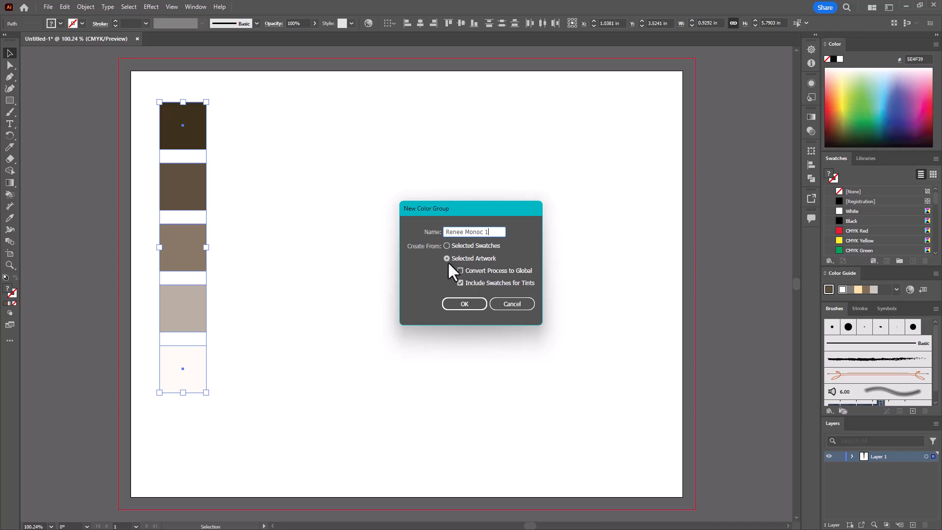
left_click(460, 271)
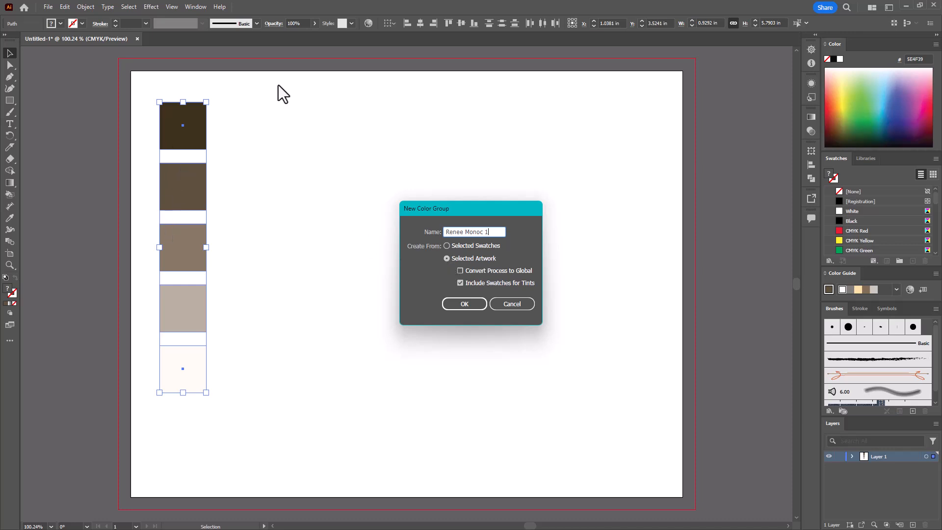
left_click(464, 304)
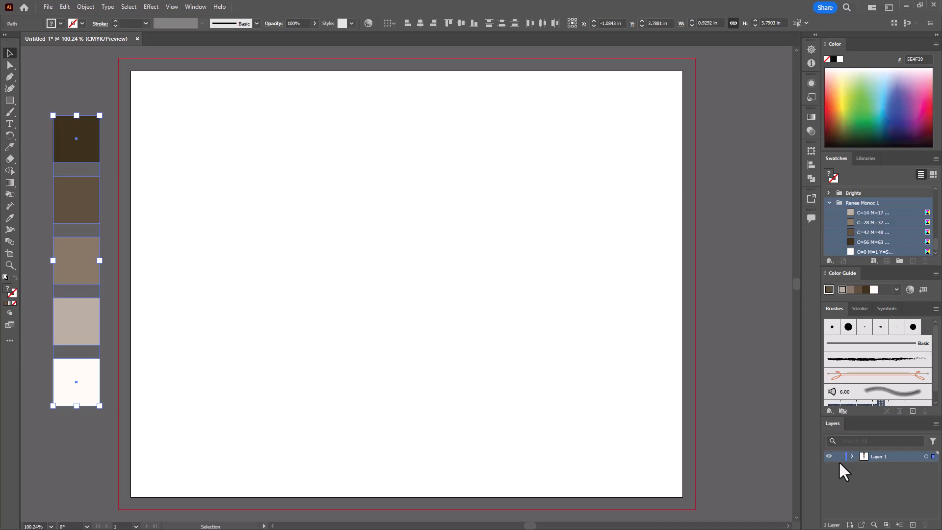
mouse_move(840, 466)
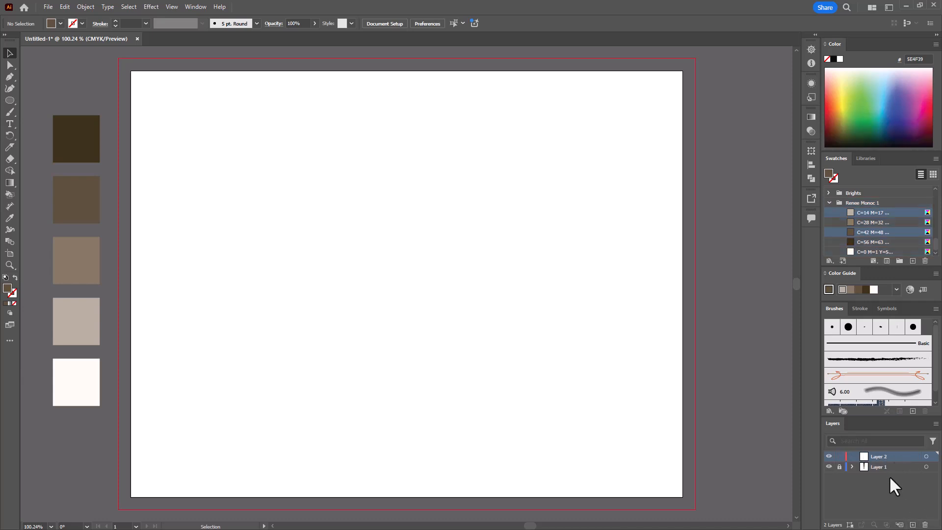
mouse_move(895, 476)
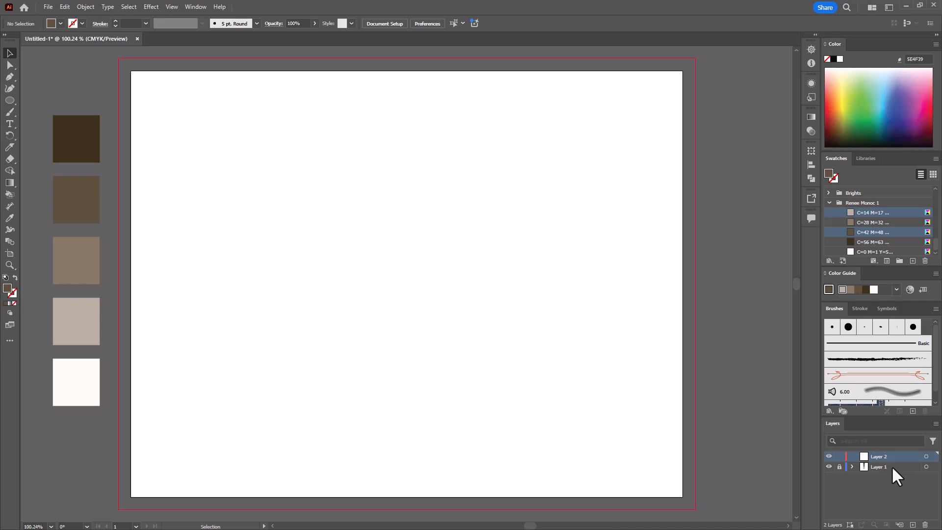